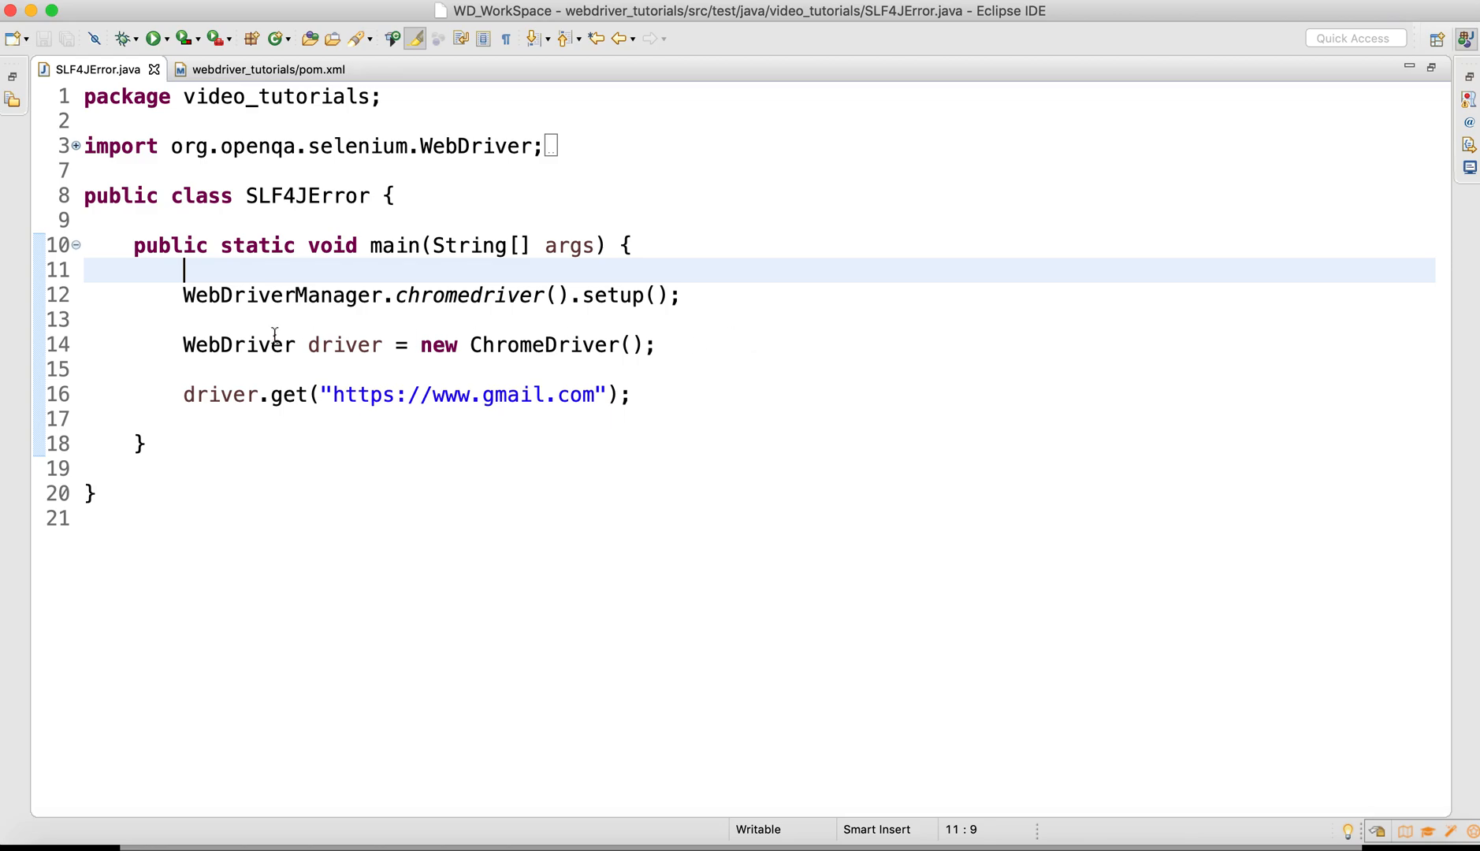
Step: Restore Project Explorer and Console, run SLF4JError as a Java Application, and review the StaticLoggerBinder warnings
click(679, 295)
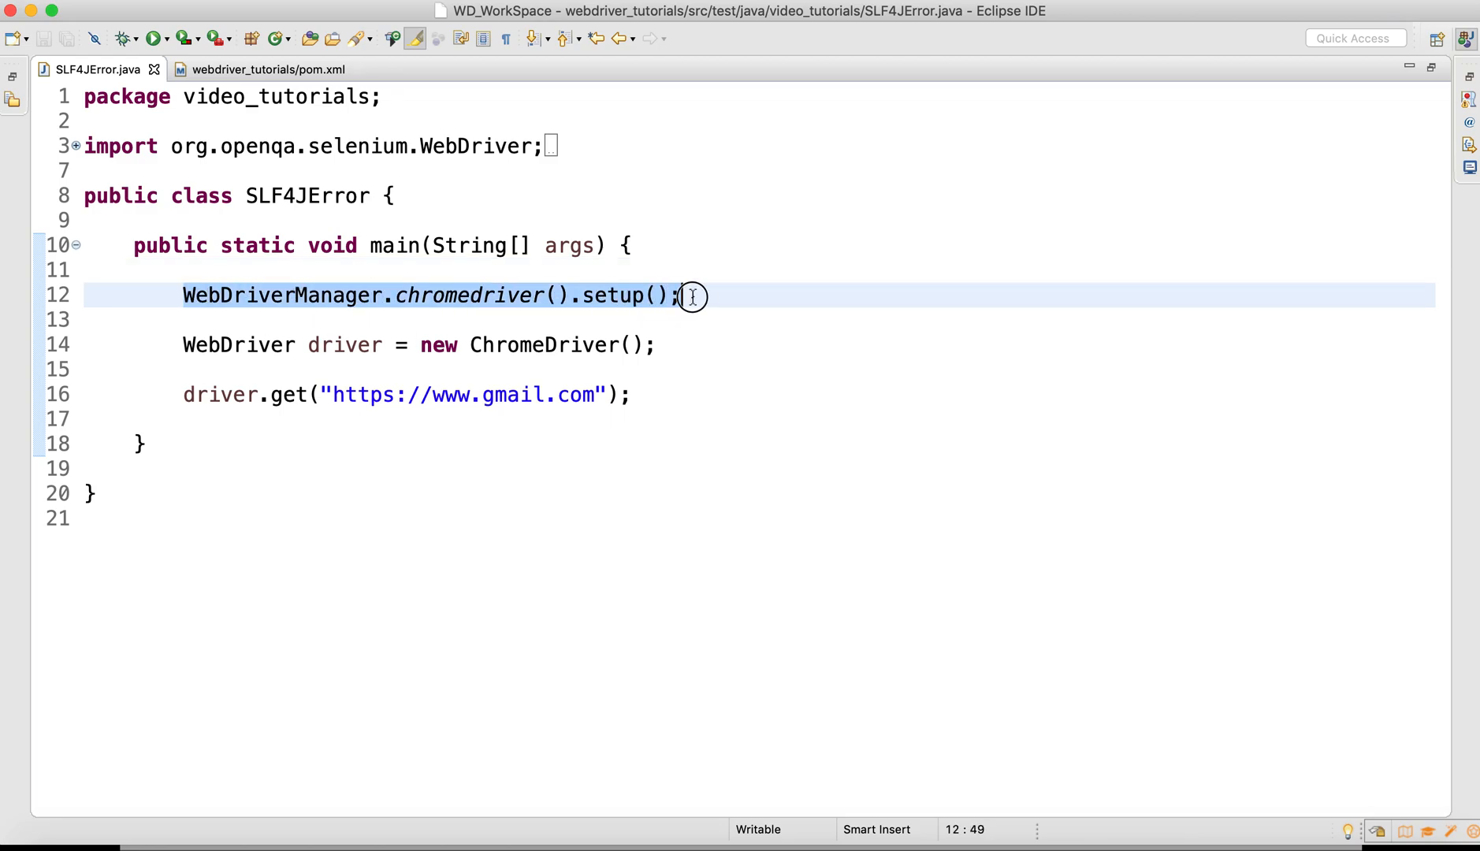
mouse_move(346, 383)
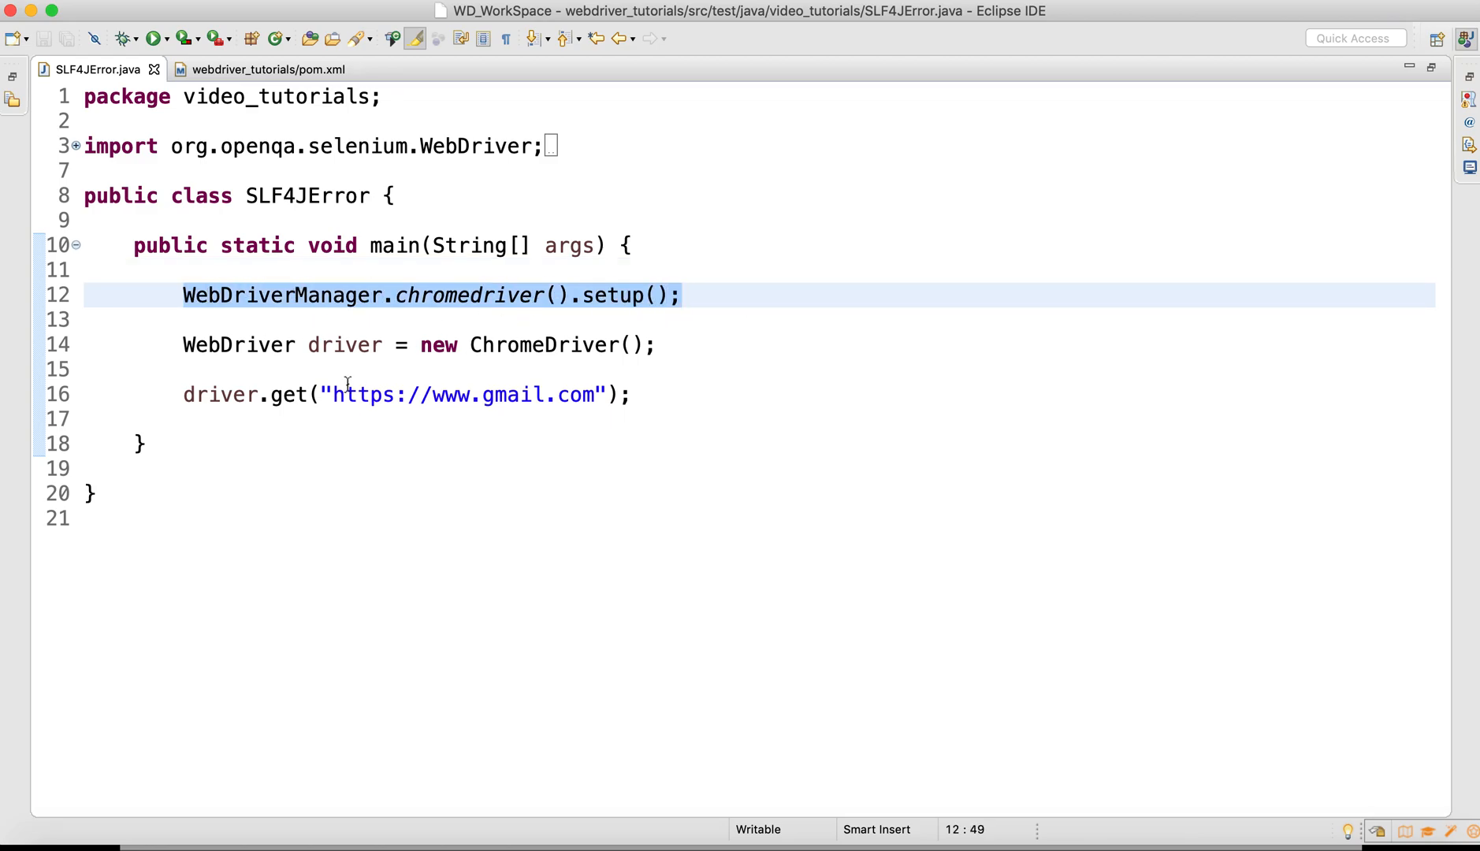
mouse_move(595, 430)
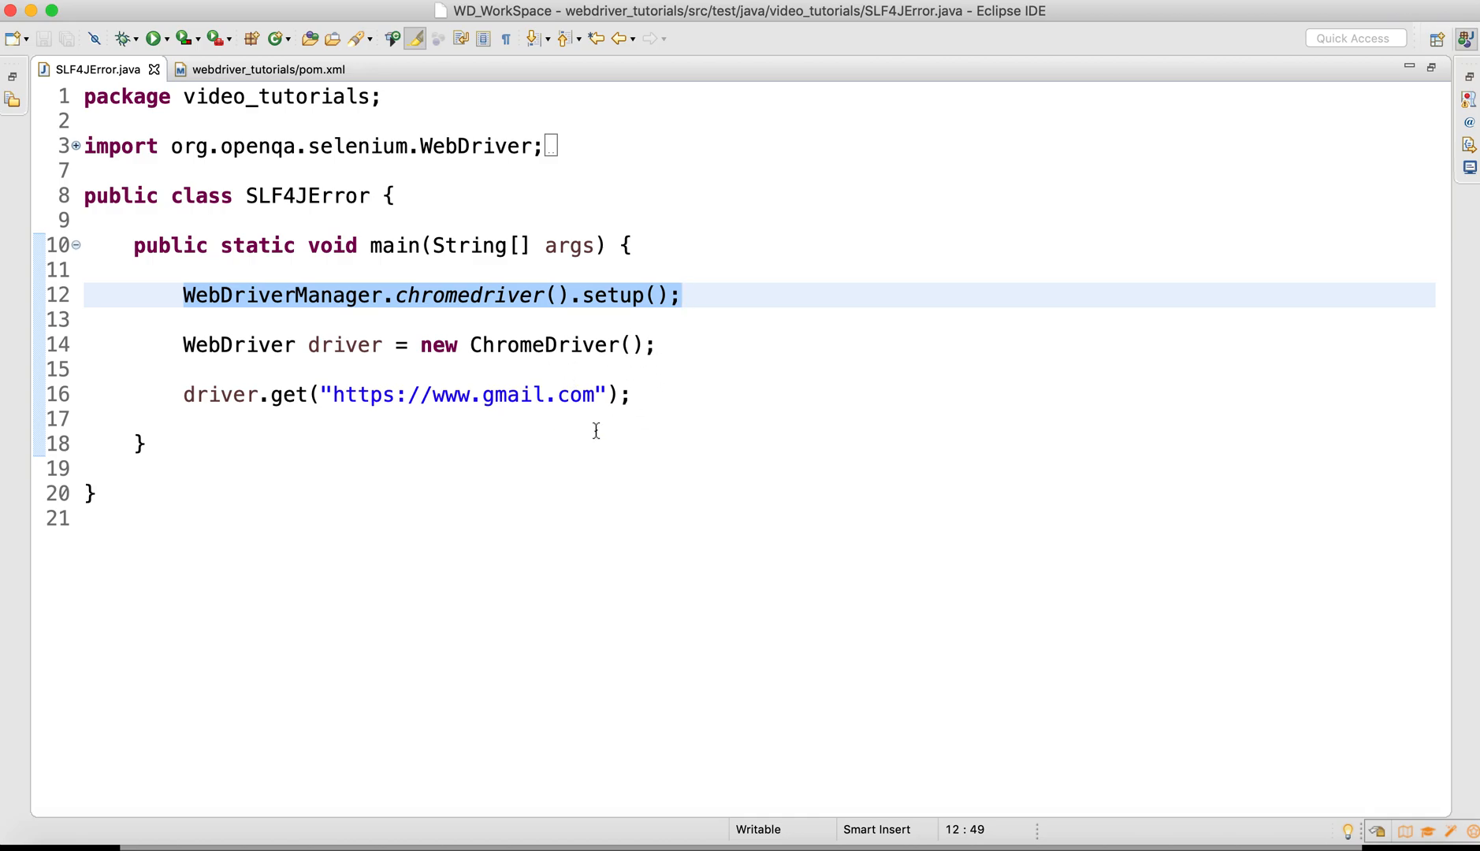
click(397, 394)
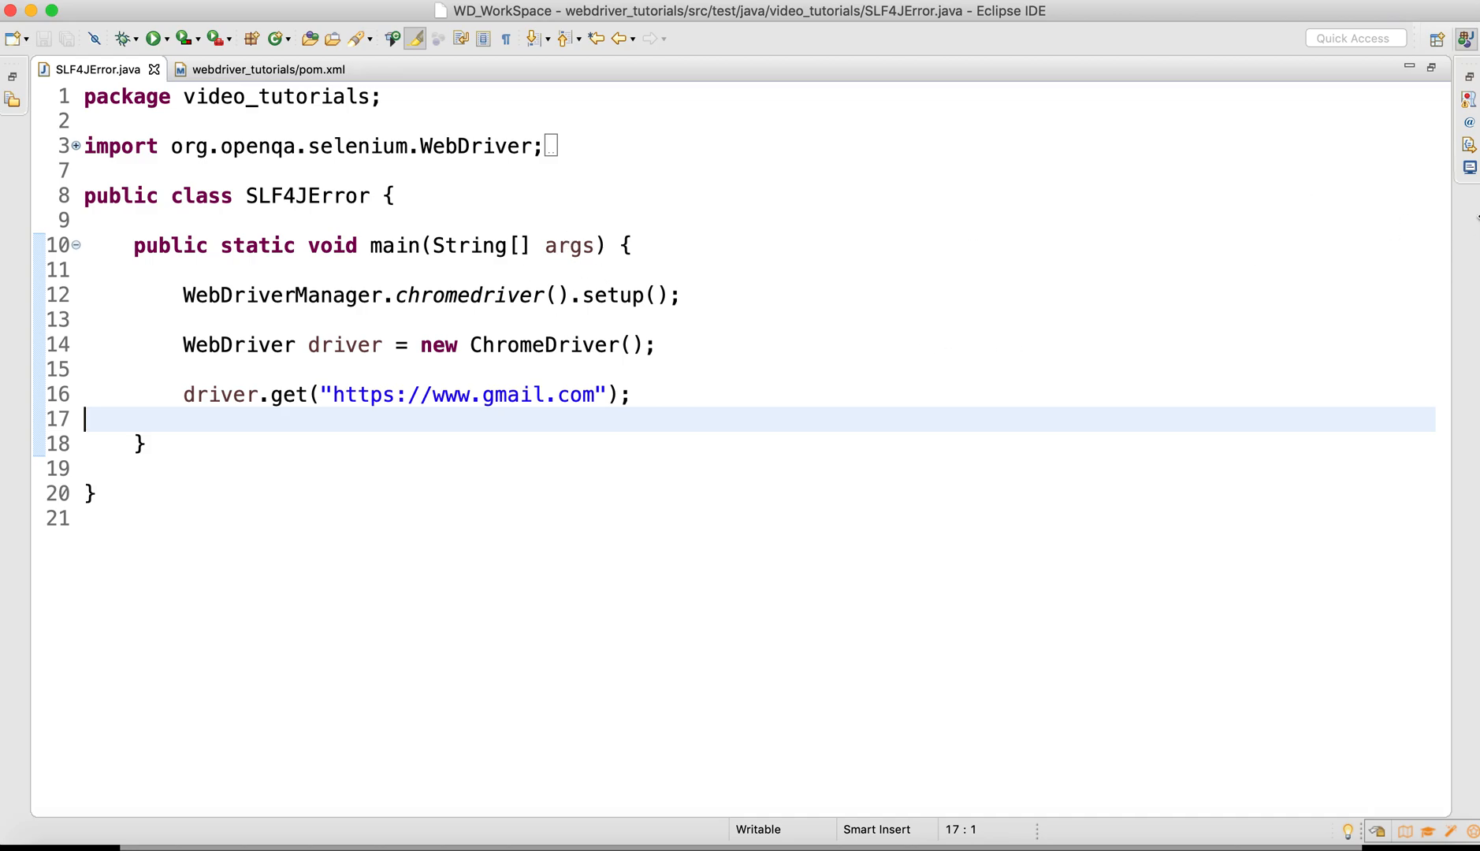
click(1130, 69)
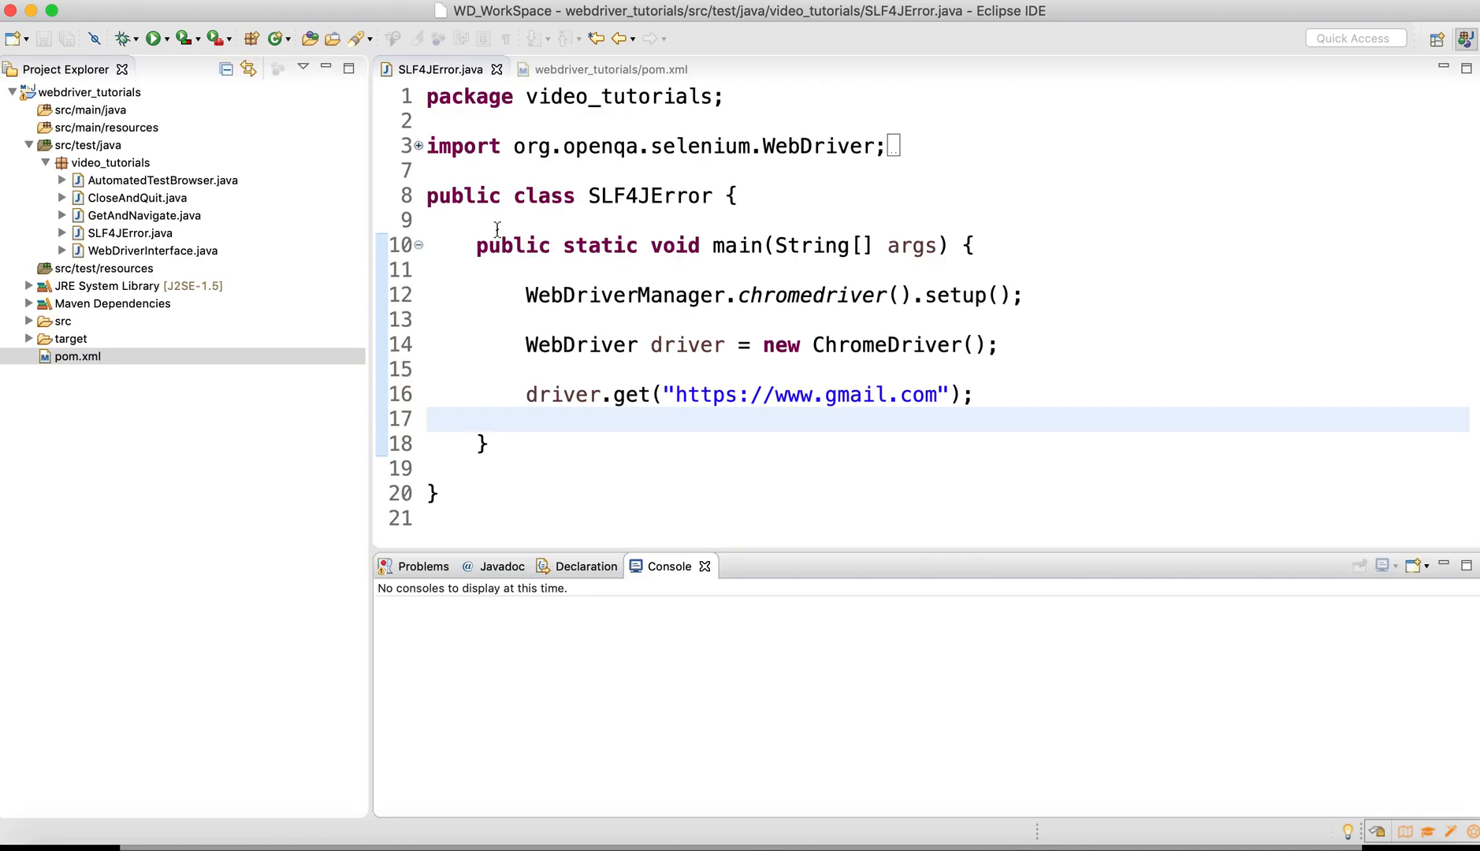
mouse_move(798, 550)
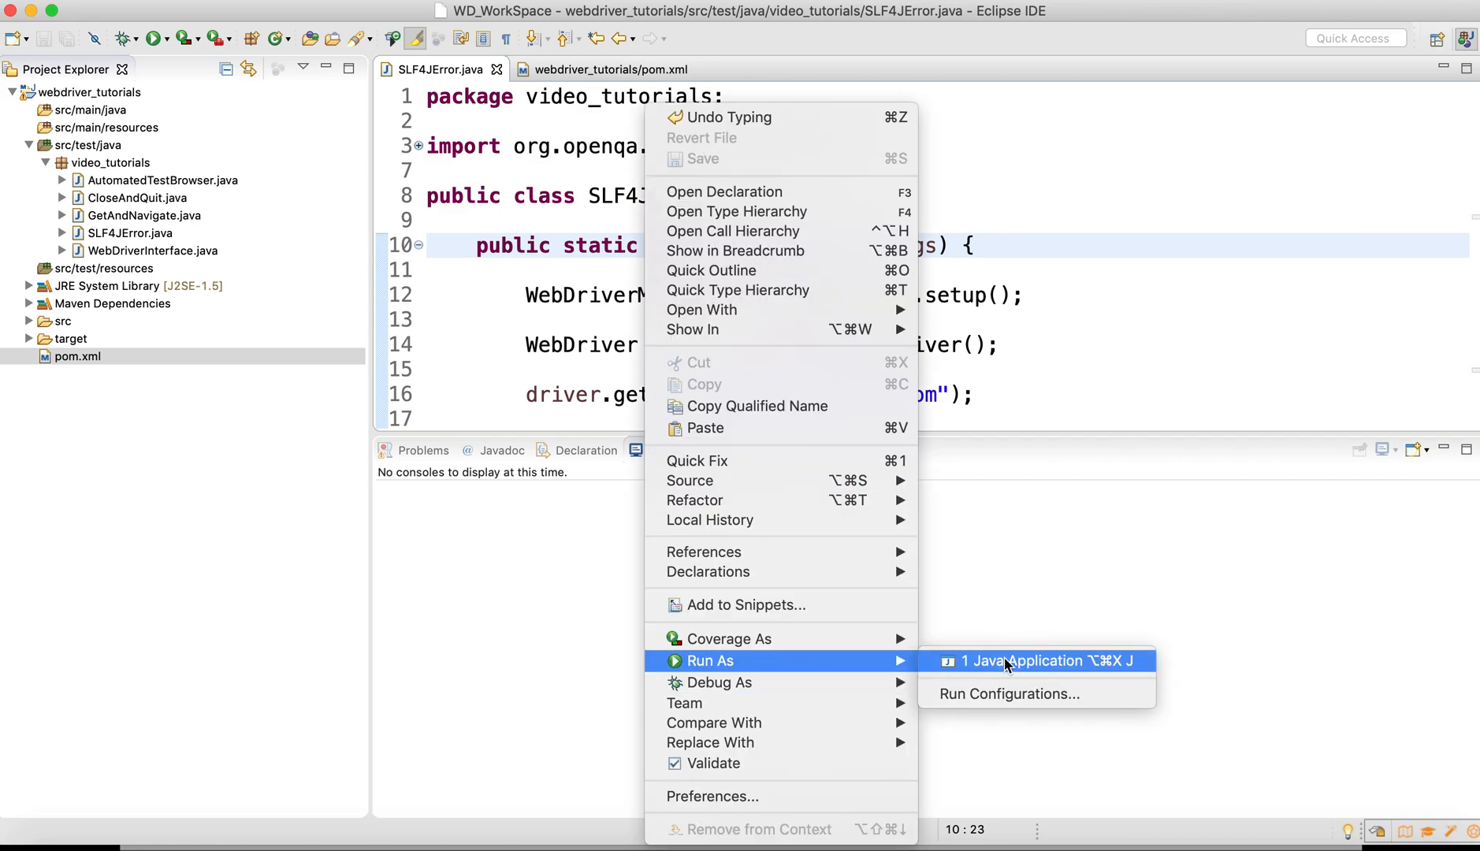
click(1028, 660)
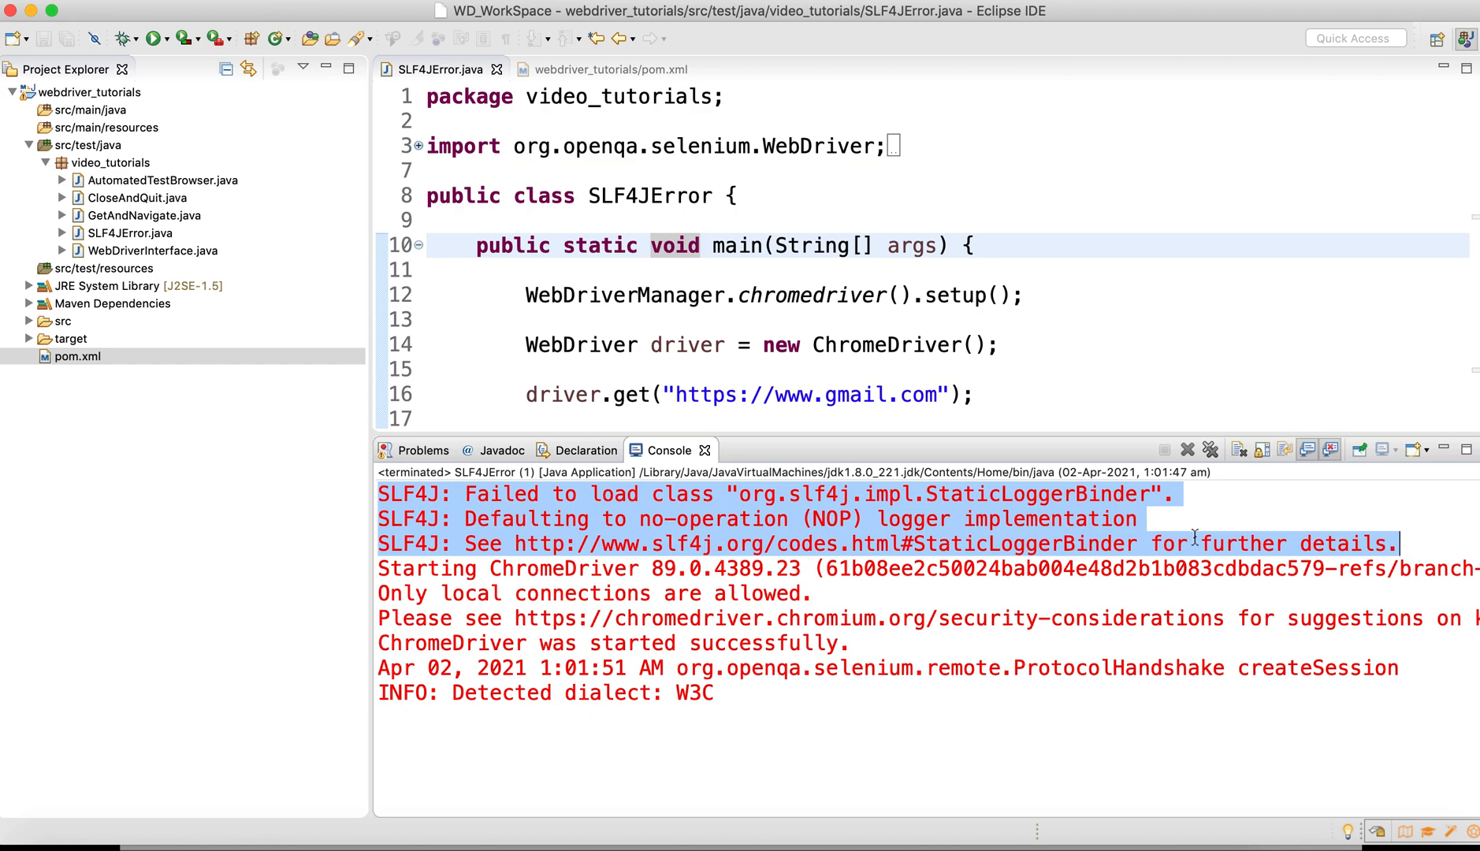
mouse_move(774, 532)
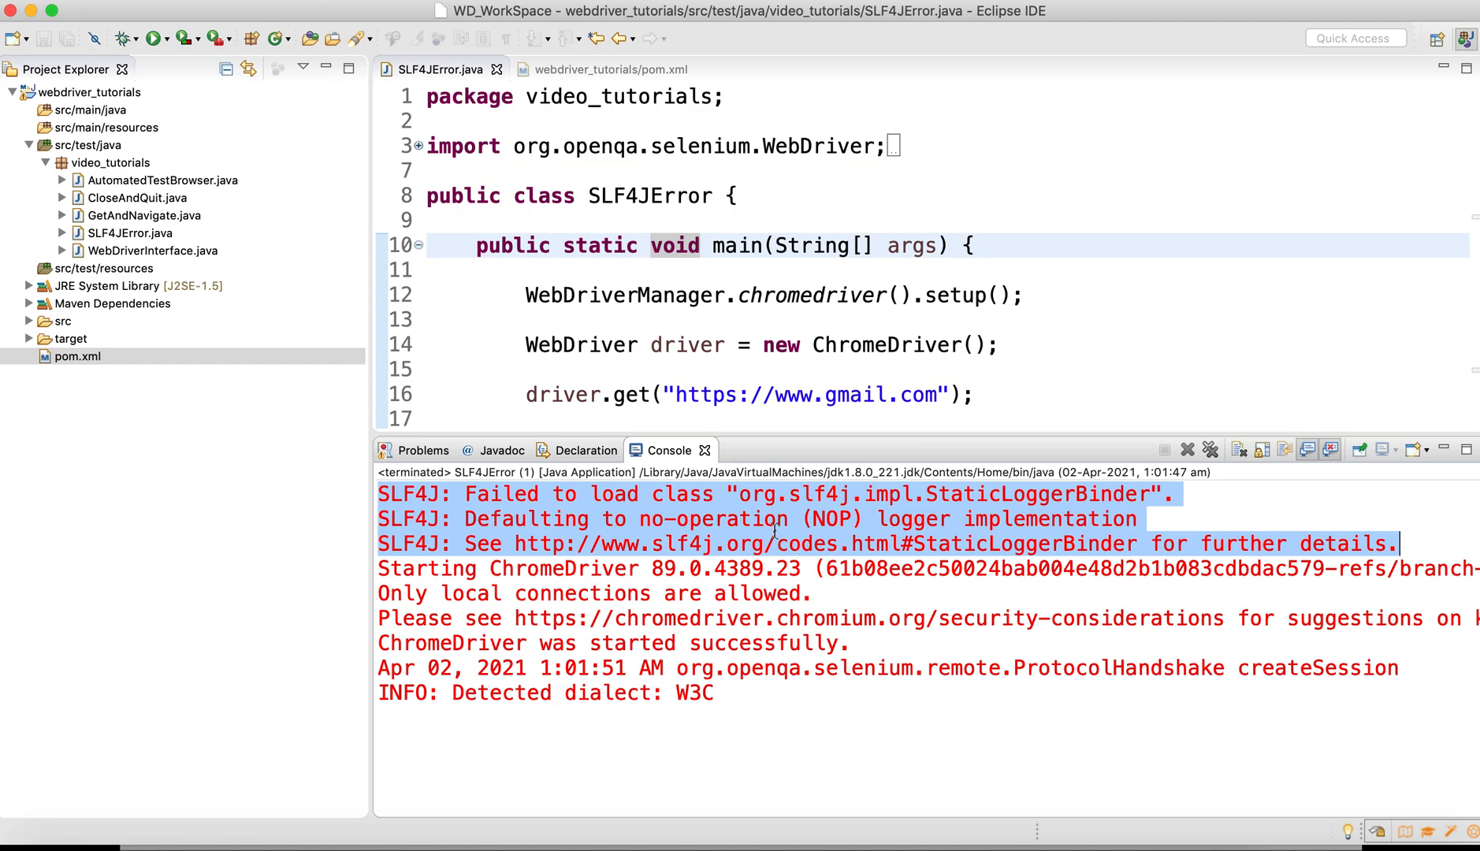
mouse_move(1078, 529)
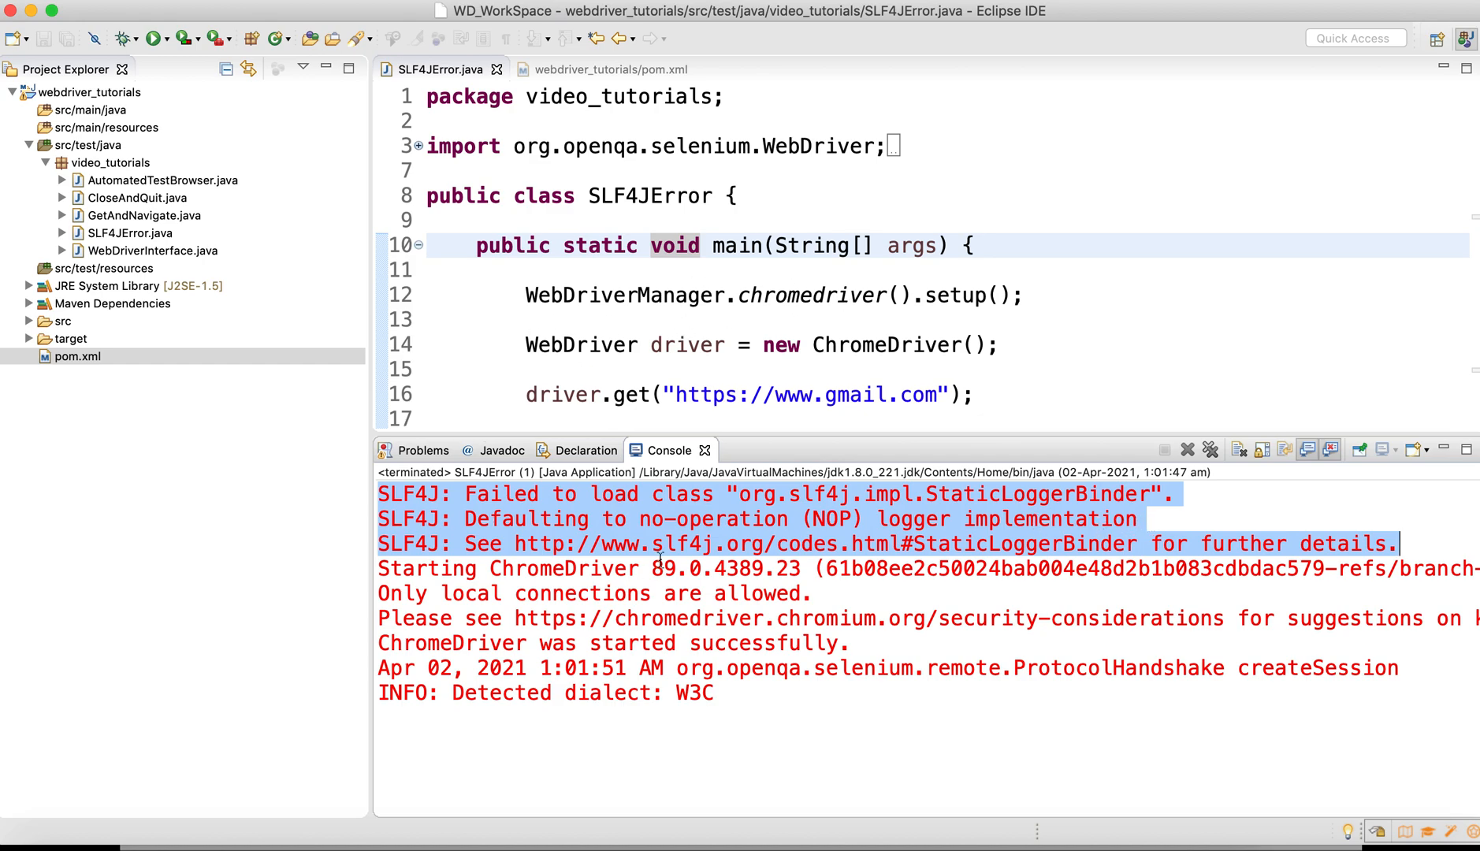
mouse_move(650, 566)
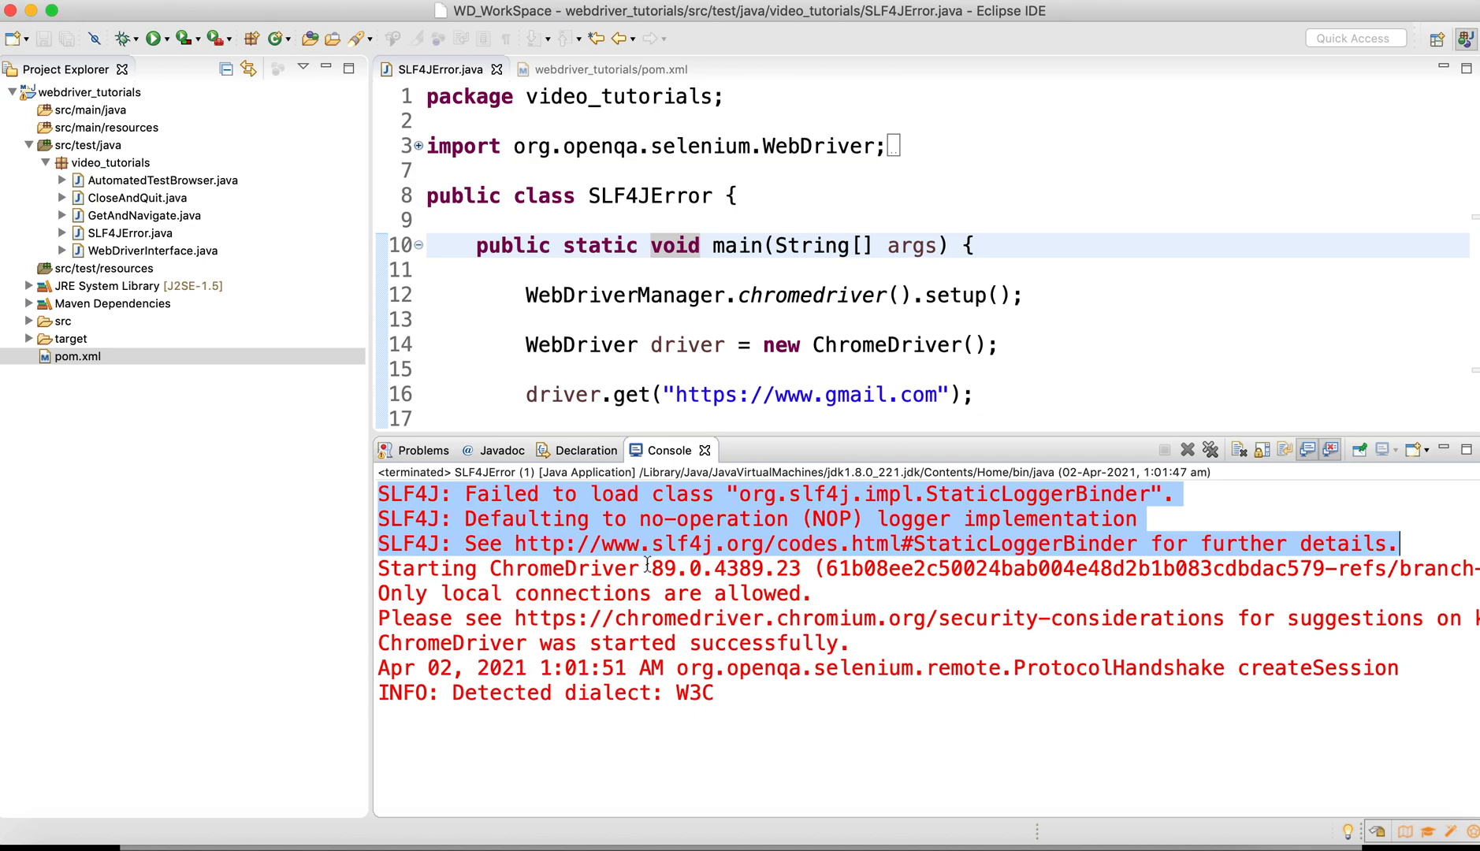
mouse_move(436, 525)
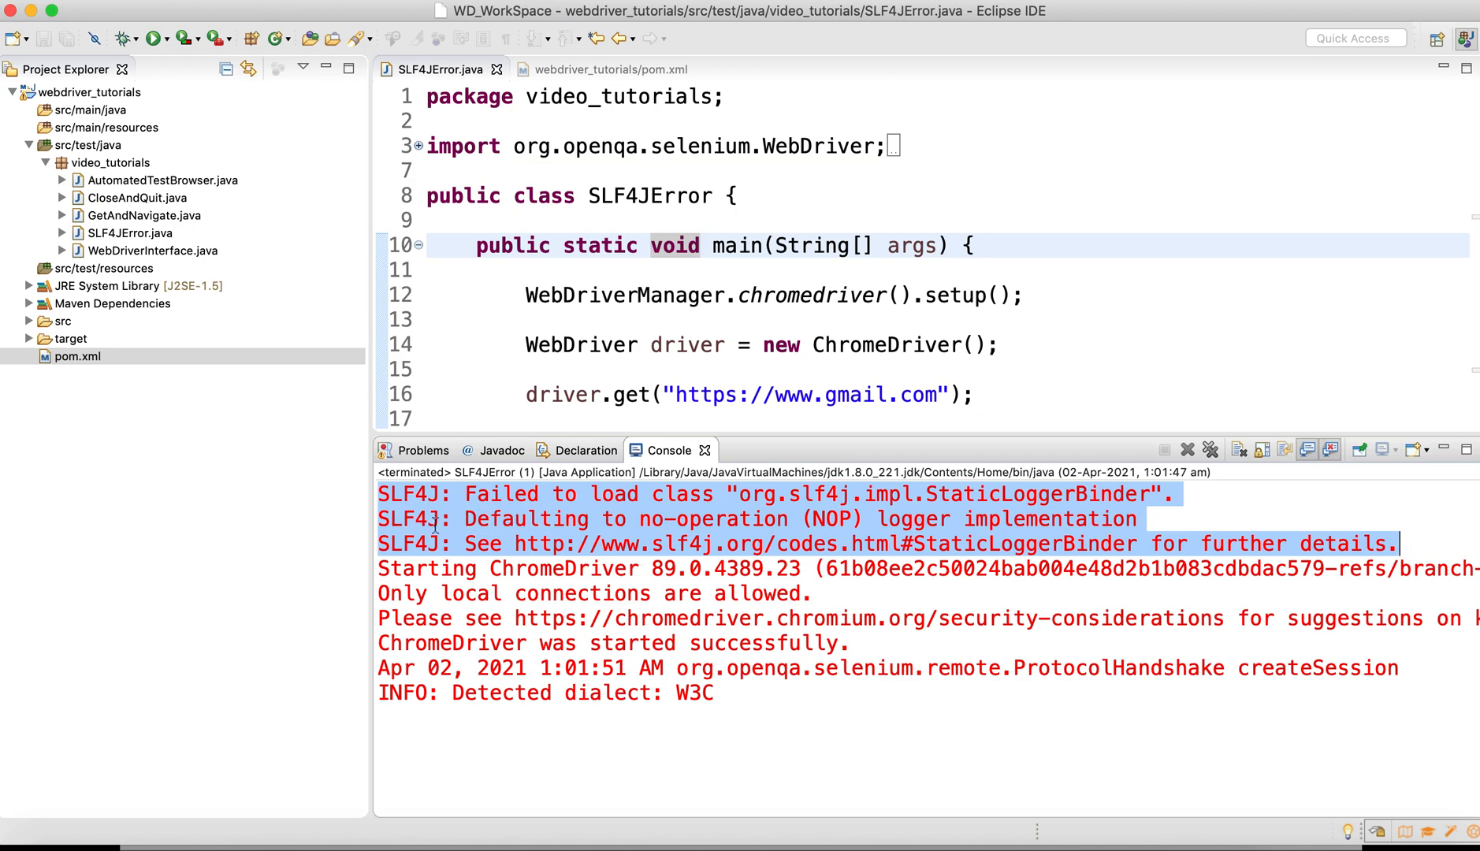
mouse_move(750, 541)
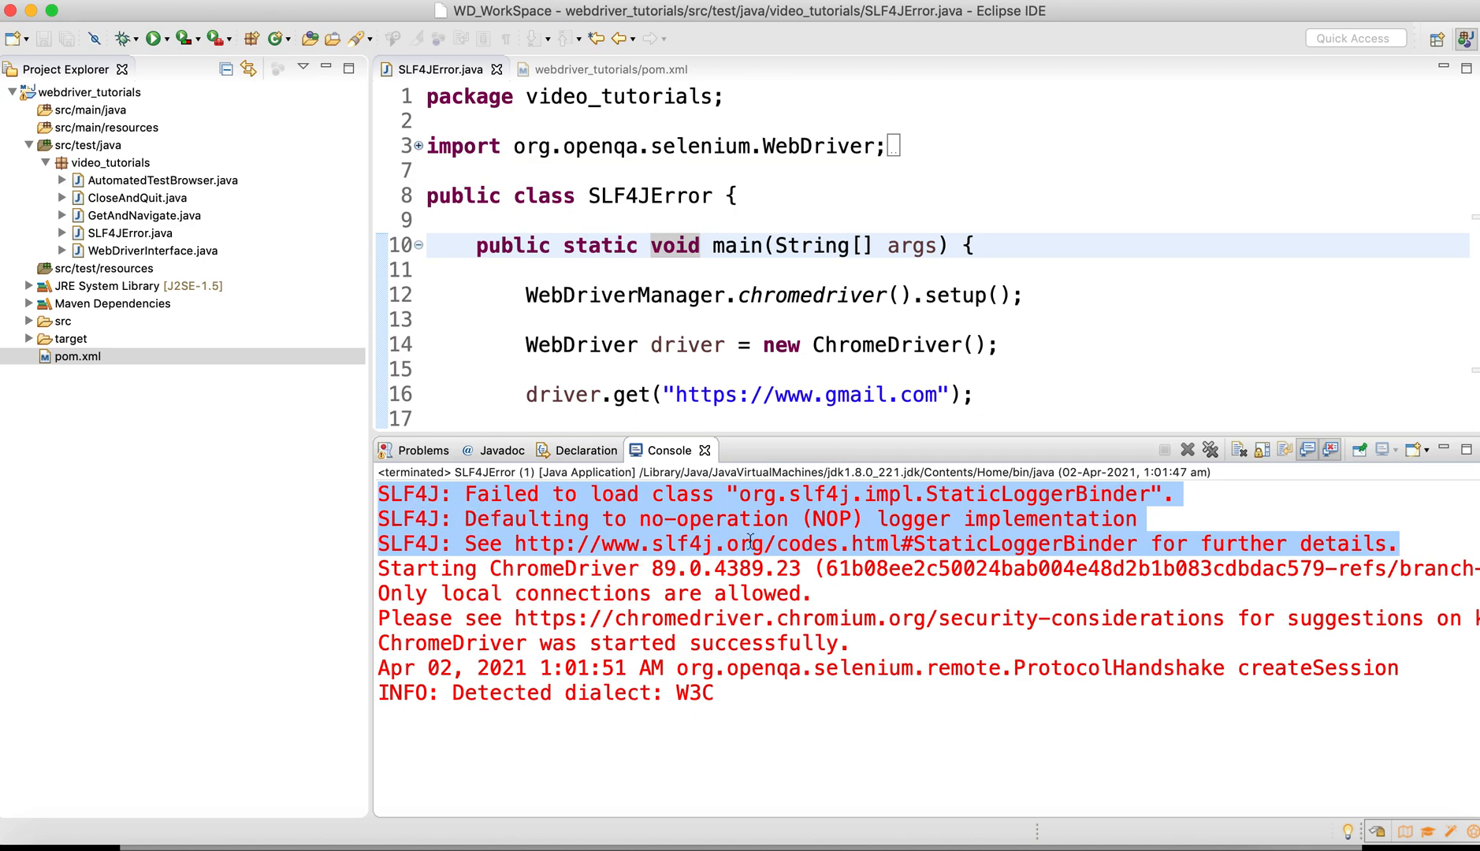
mouse_move(660, 520)
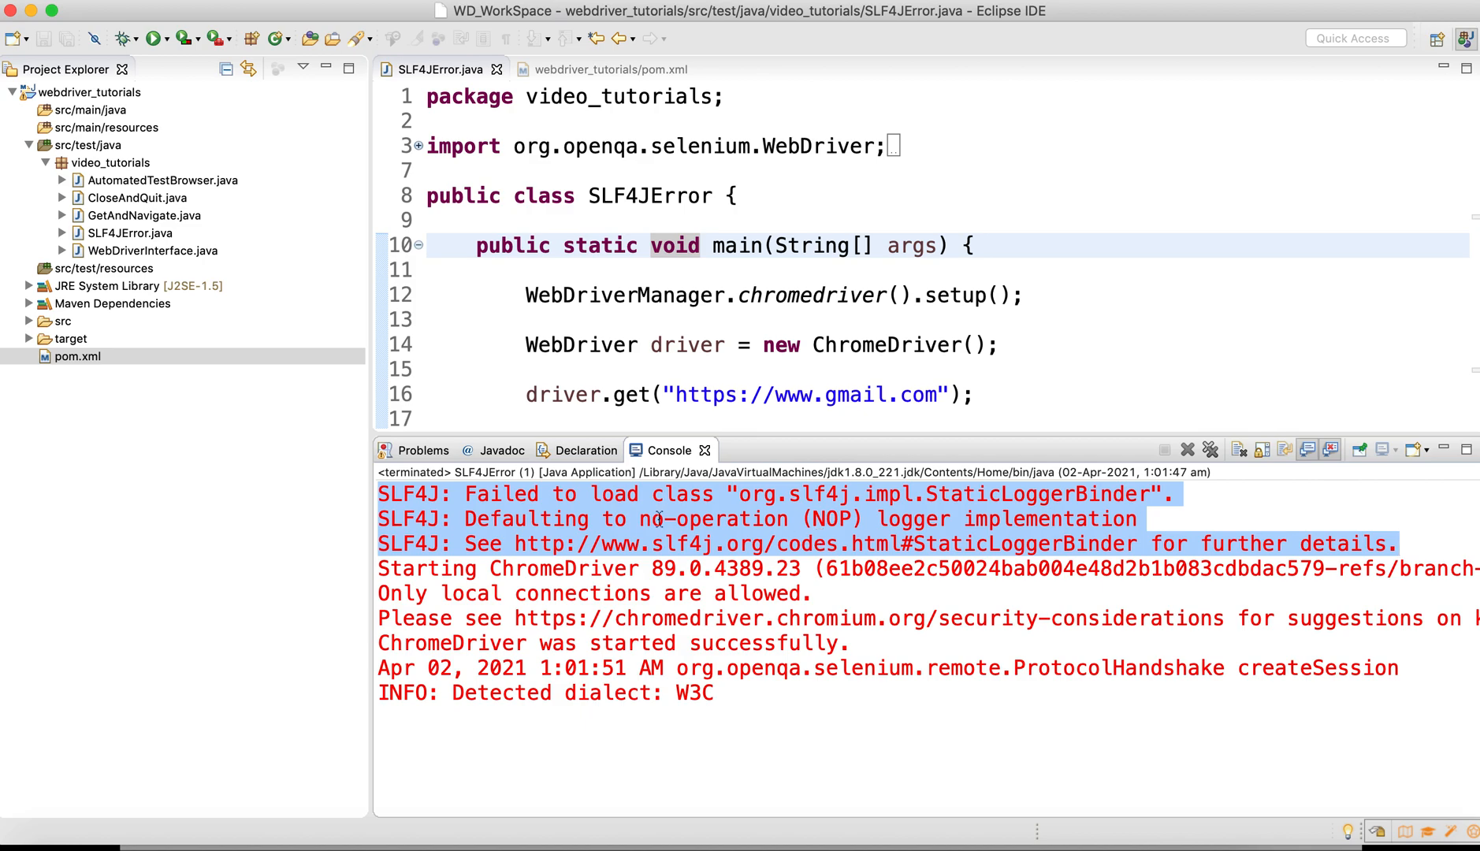
click(750, 544)
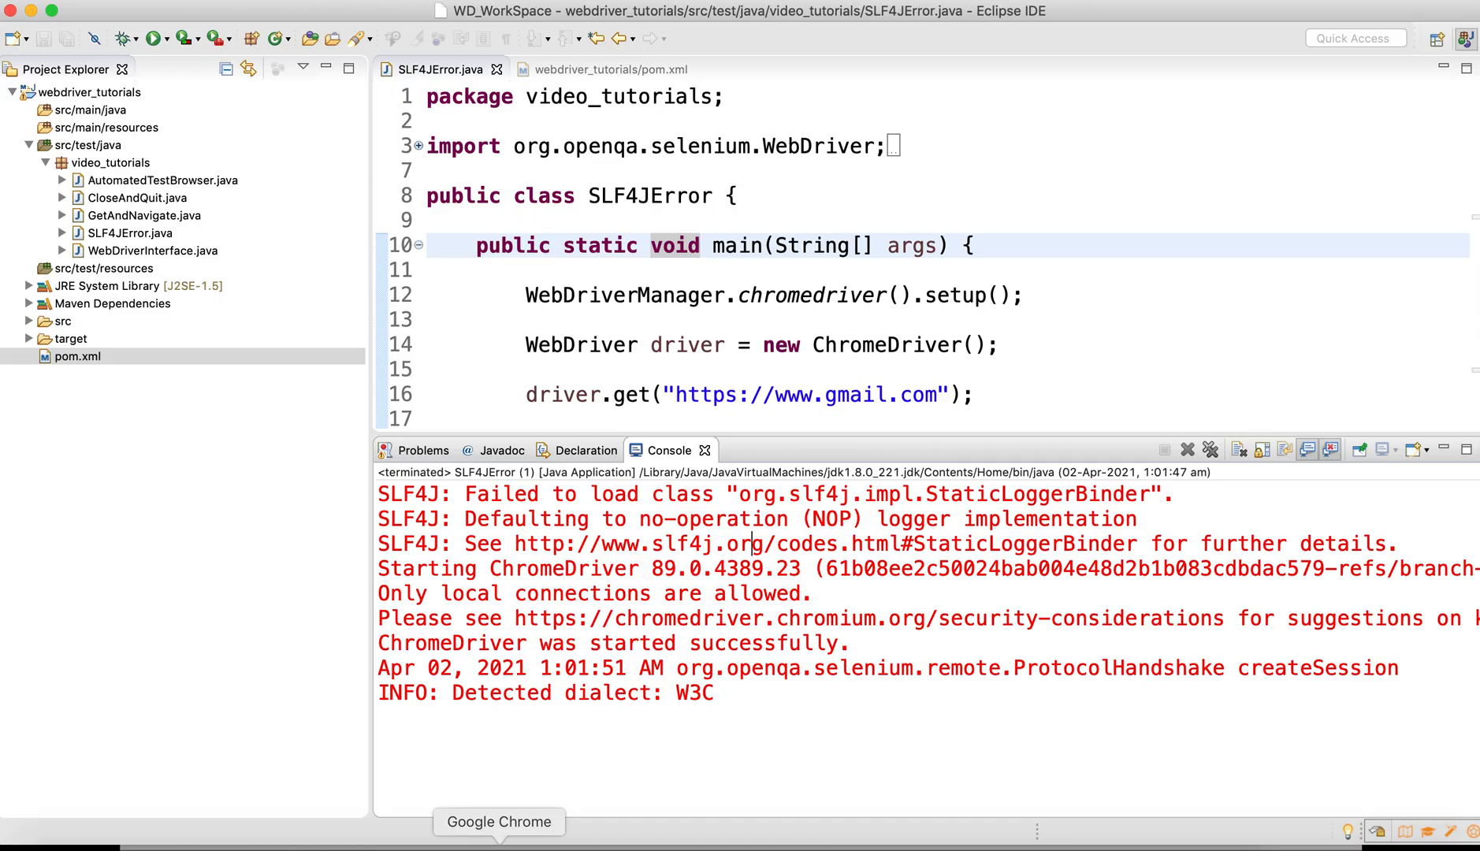
Step: Switch to Chrome, view slf4j.org, then go to the 'Maven Repository: slf4j' results
click(498, 822)
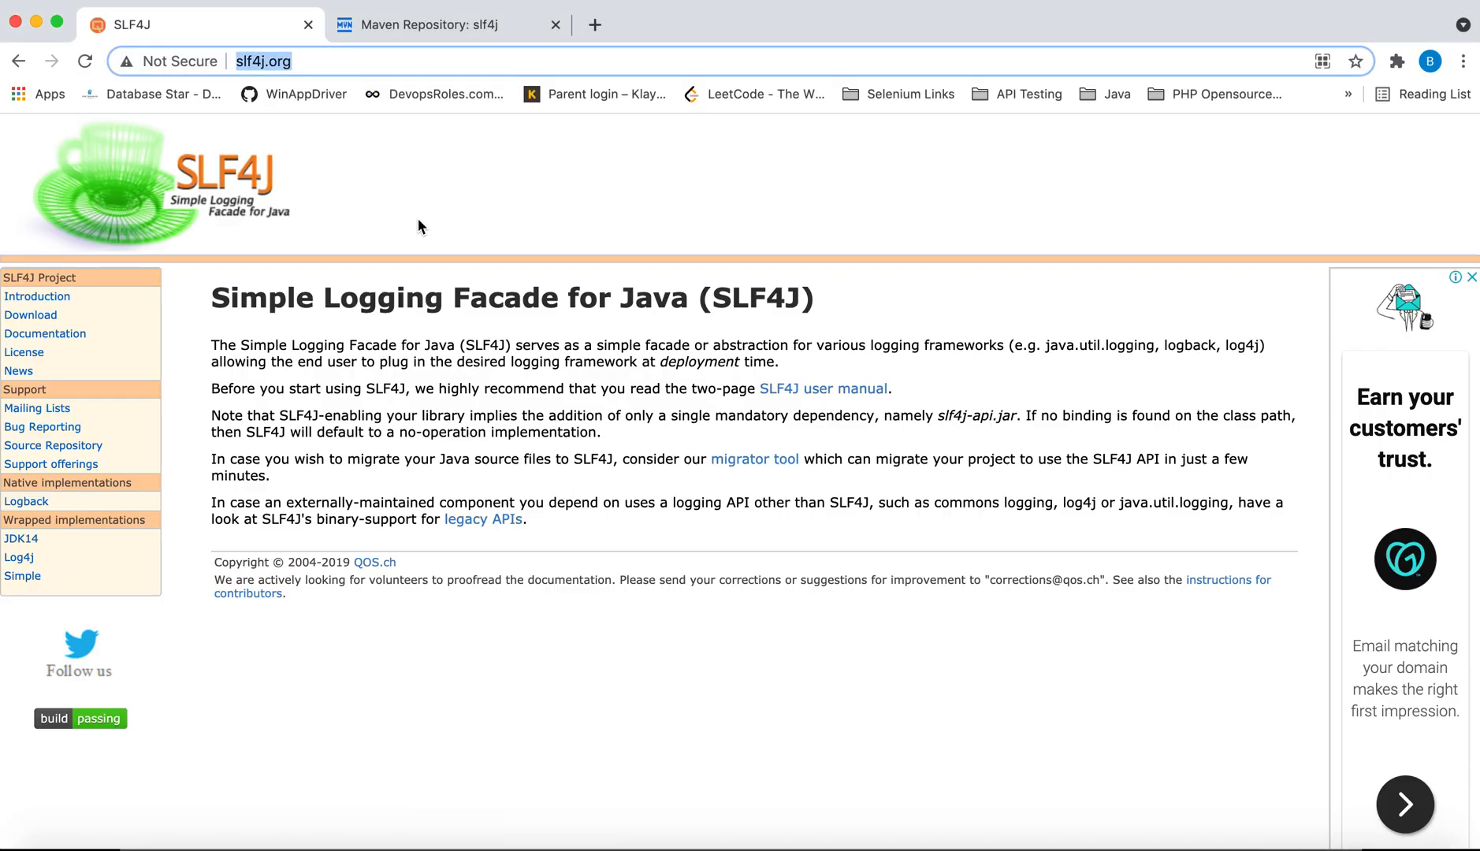
mouse_move(1013, 344)
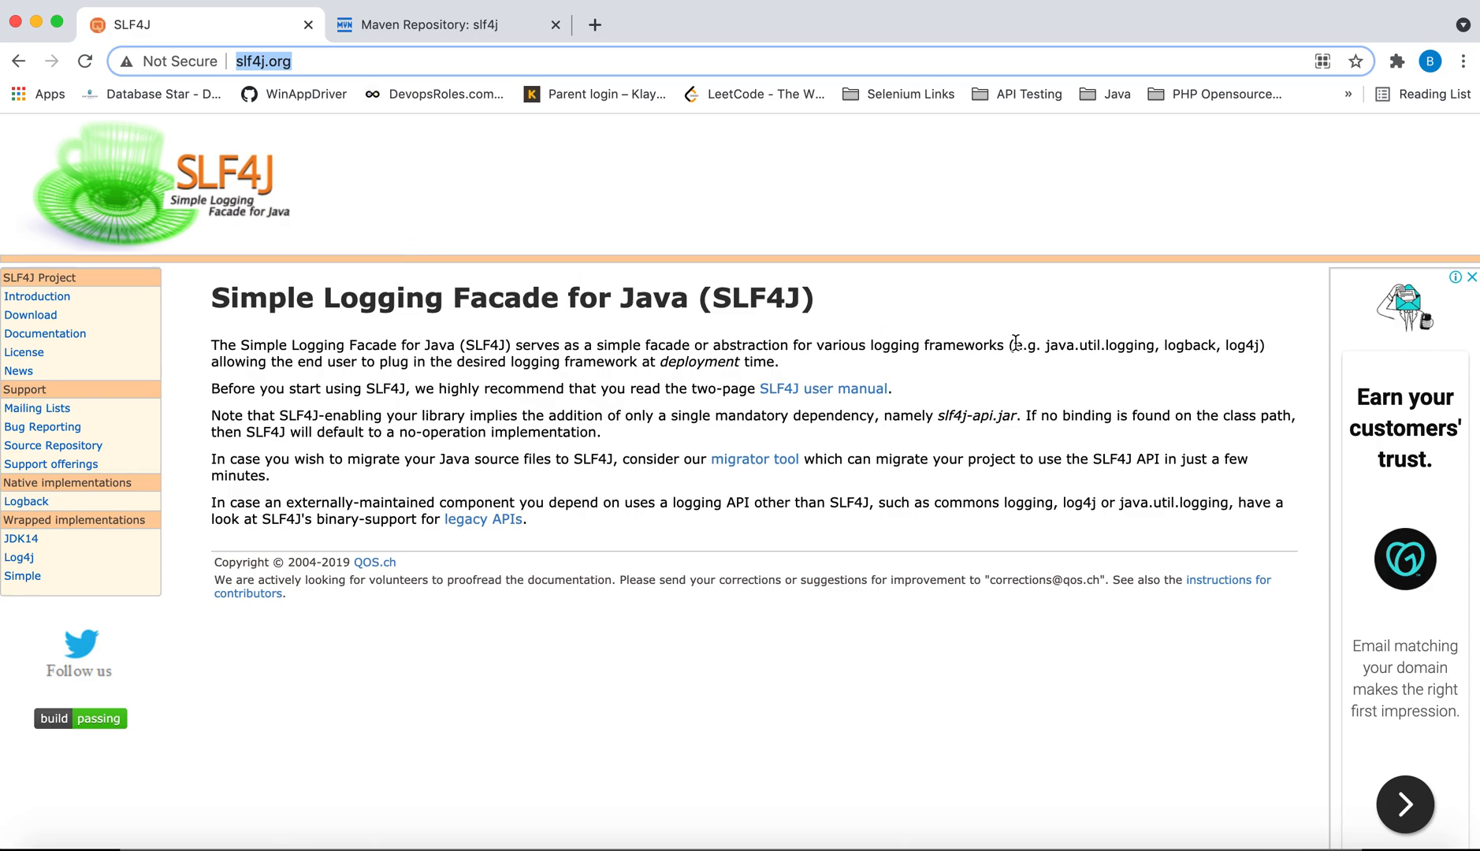
mouse_move(287, 206)
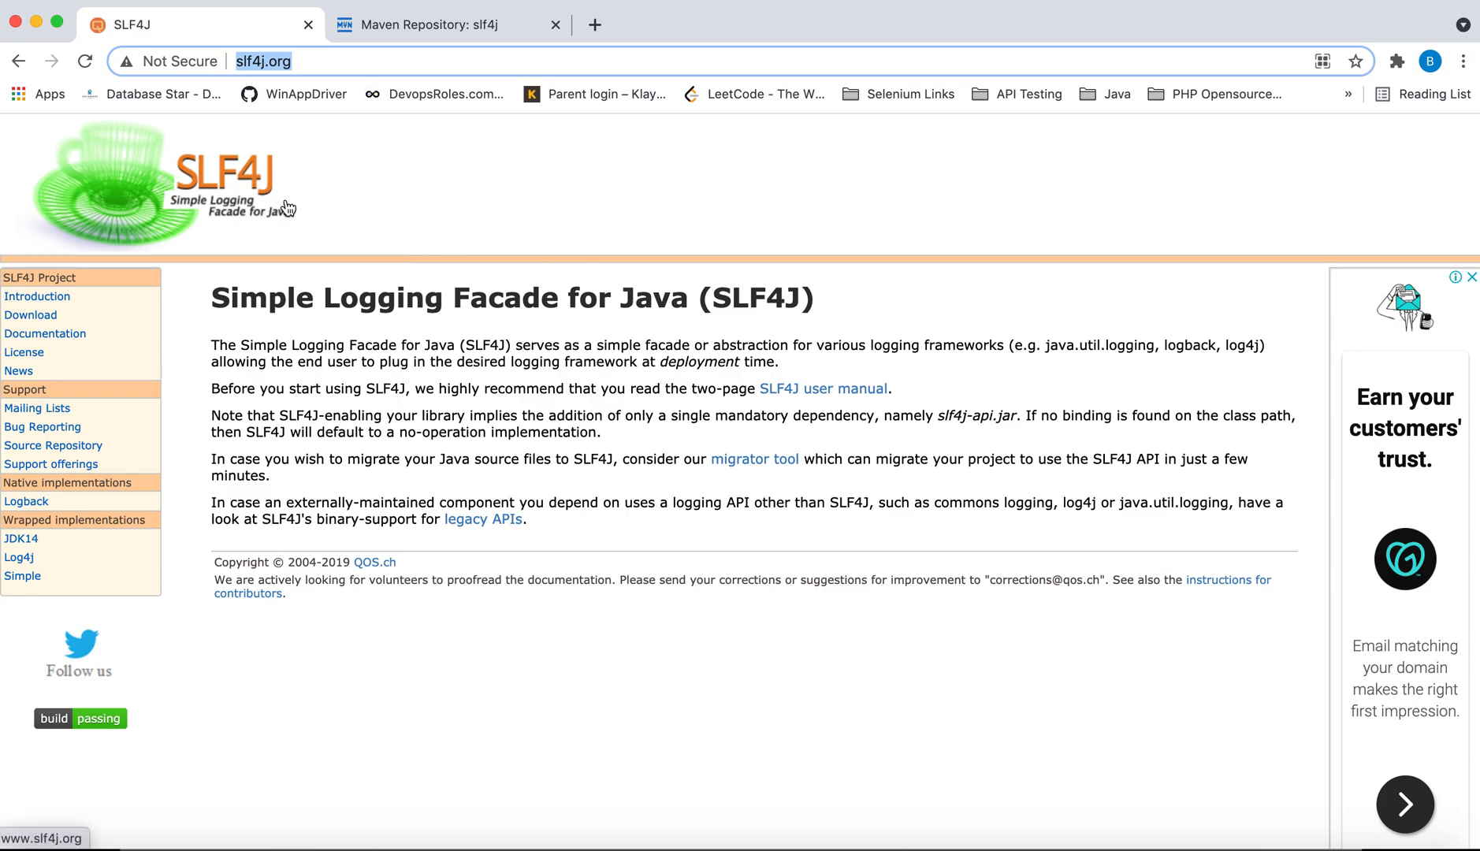
mouse_move(295, 128)
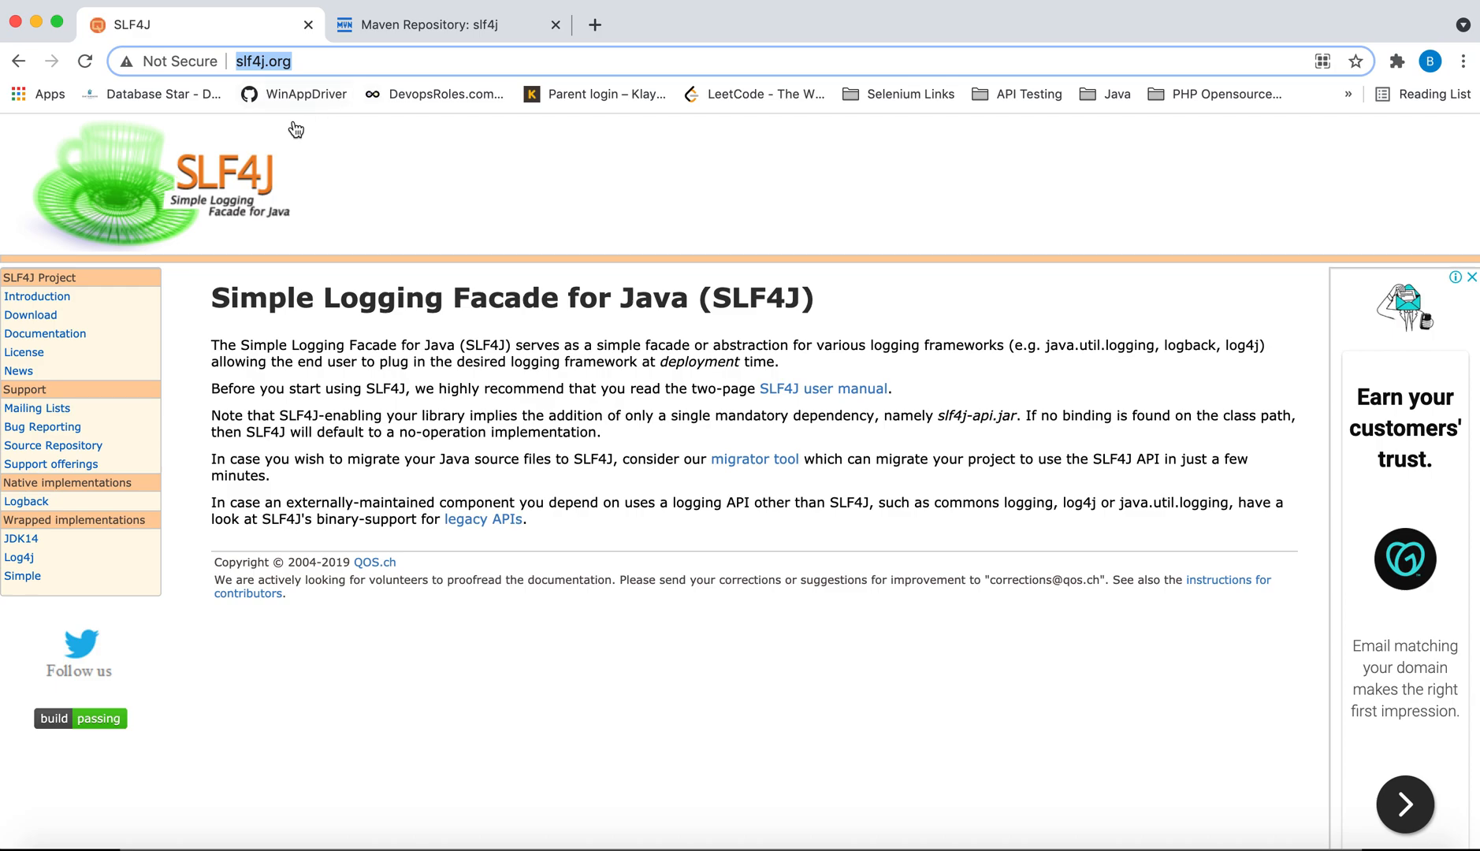
mouse_move(306, 113)
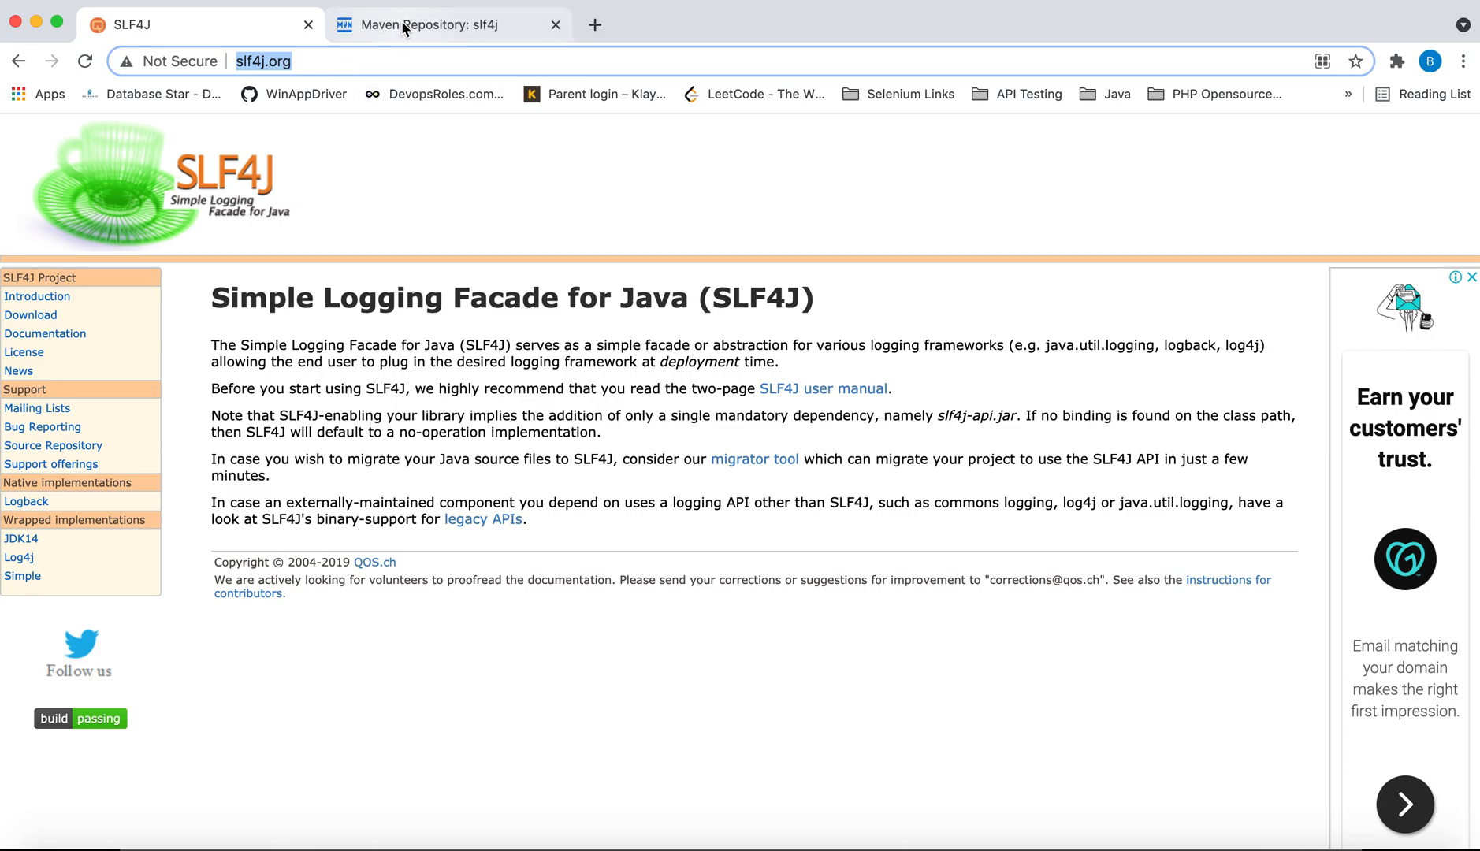
click(444, 24)
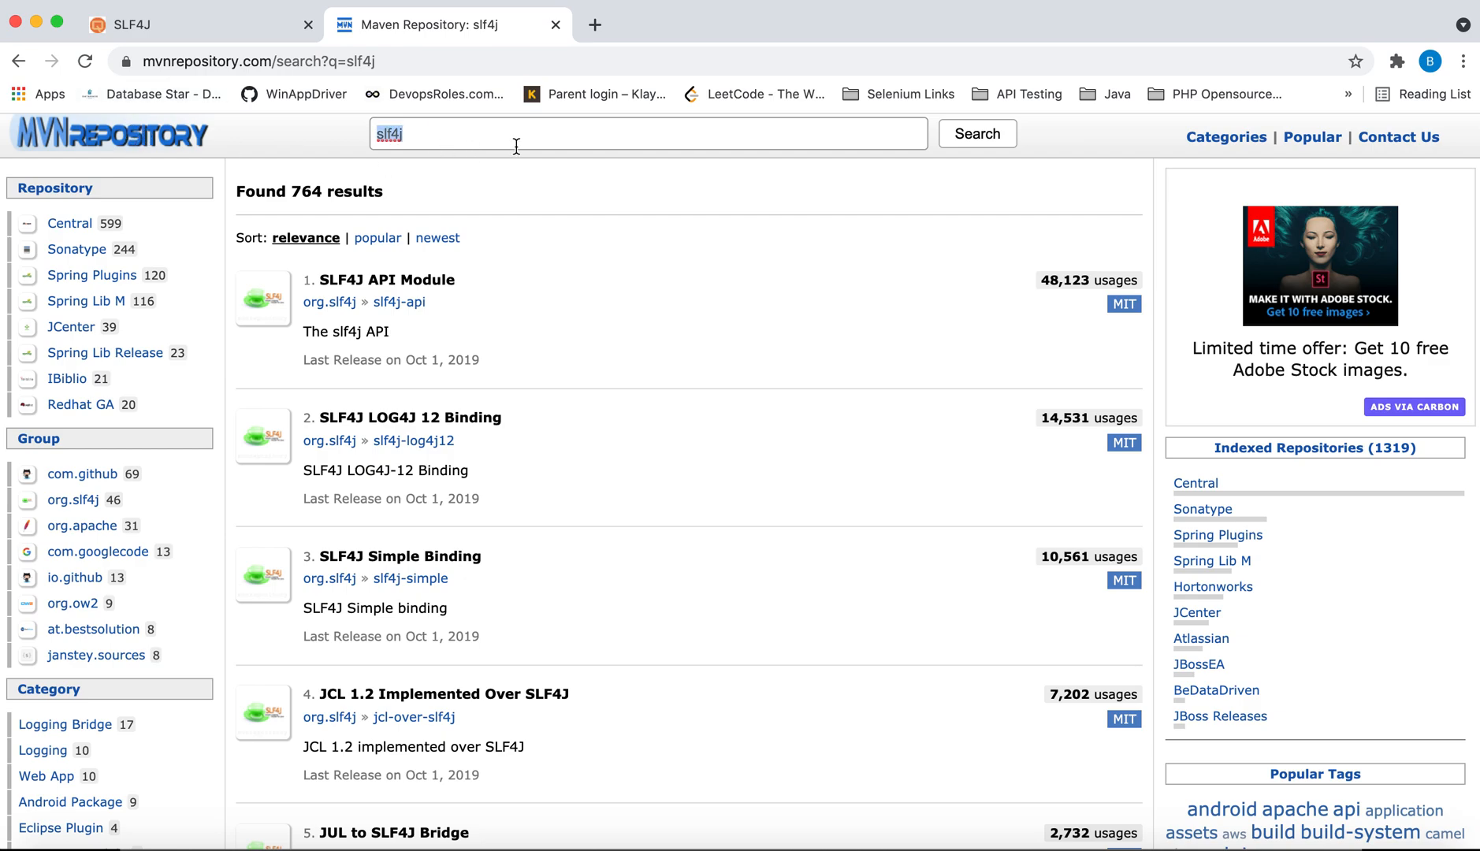
Step: Browse the slf4j search results and open the SLF4J Simple Binding artifact page
click(976, 133)
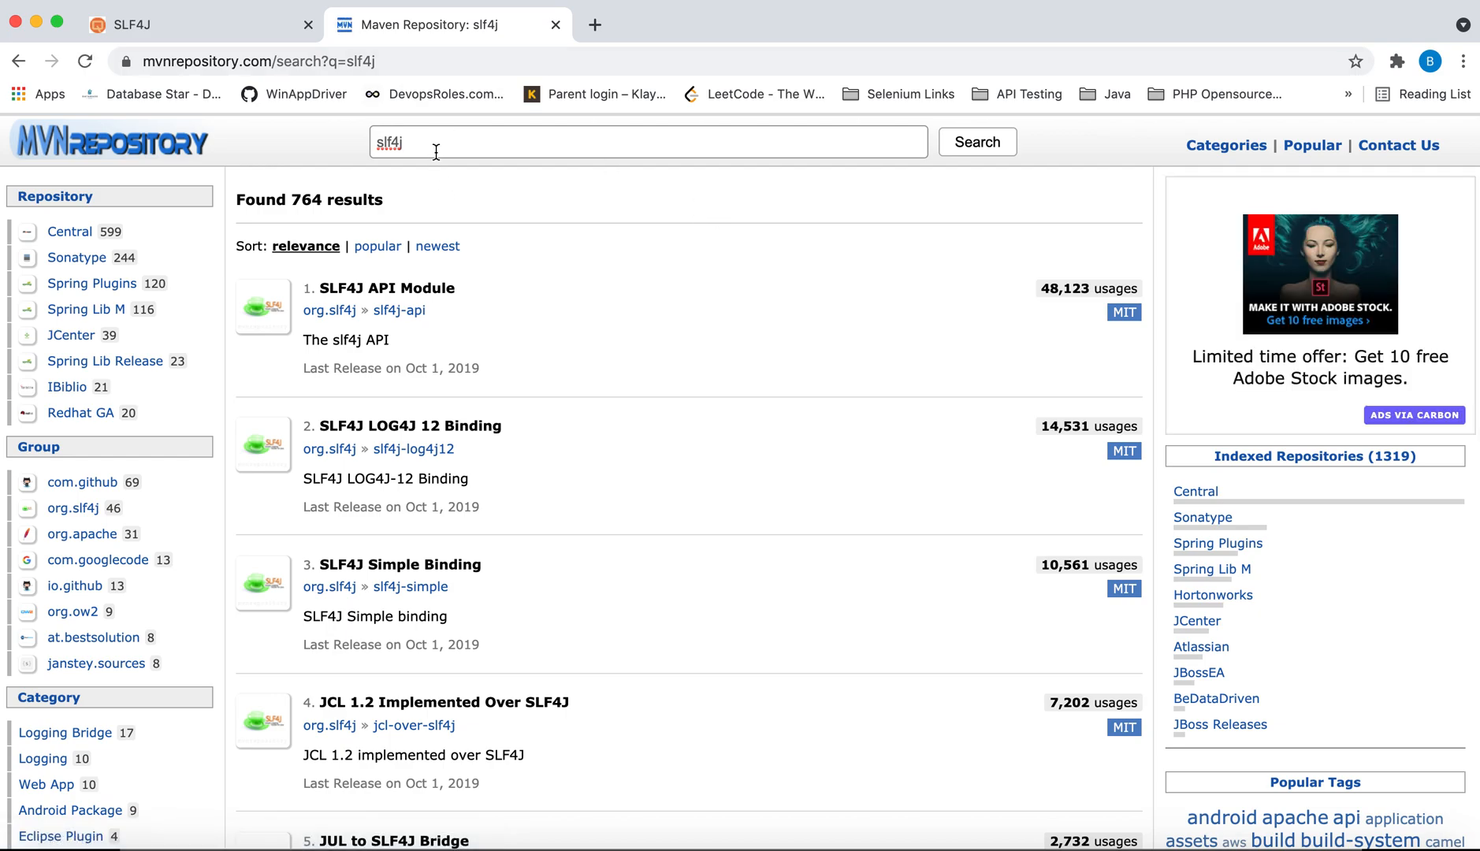
scroll(down, 3)
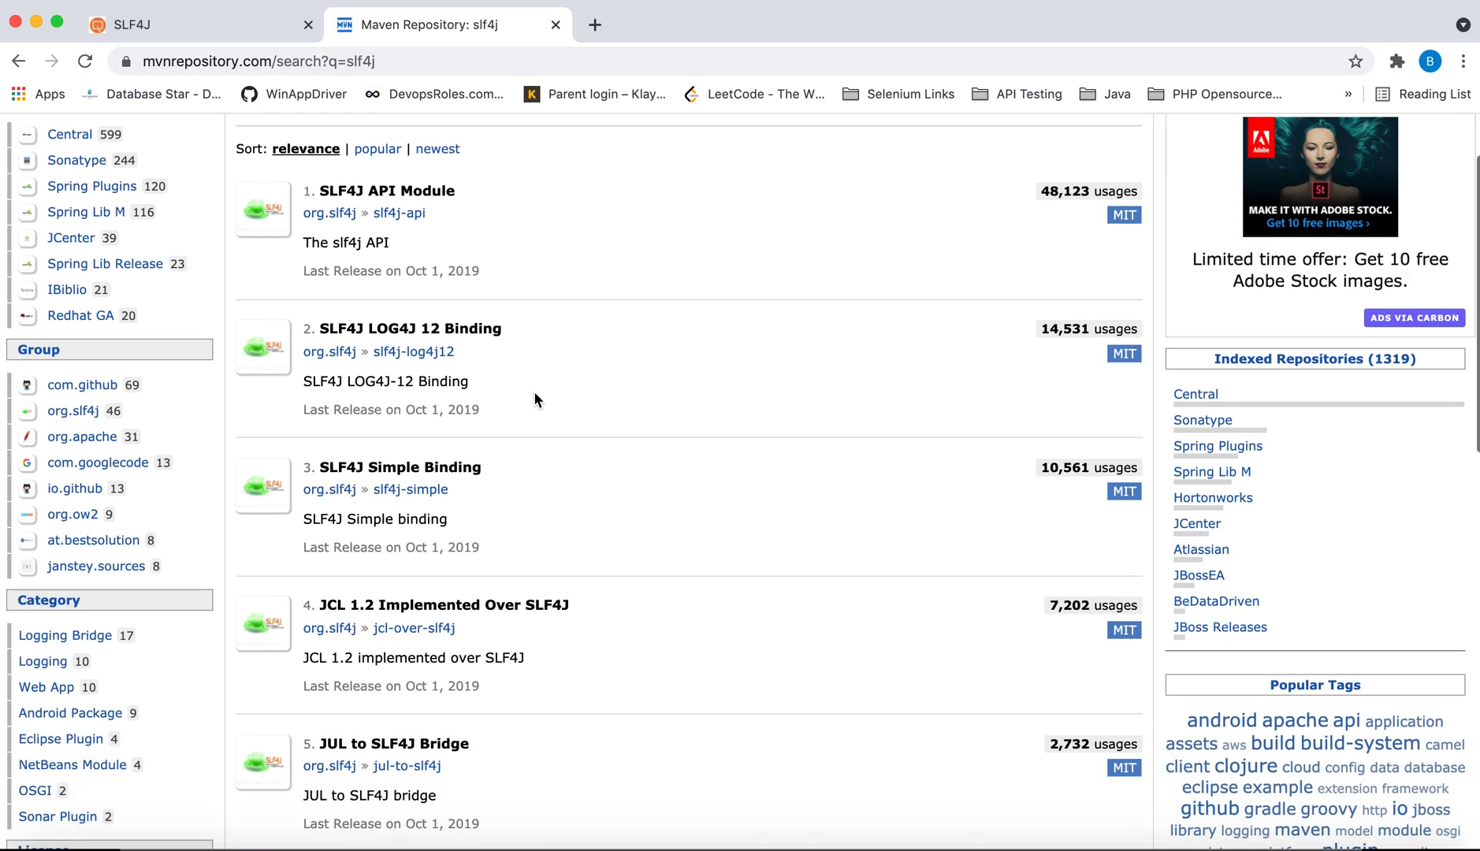
scroll(down, 3)
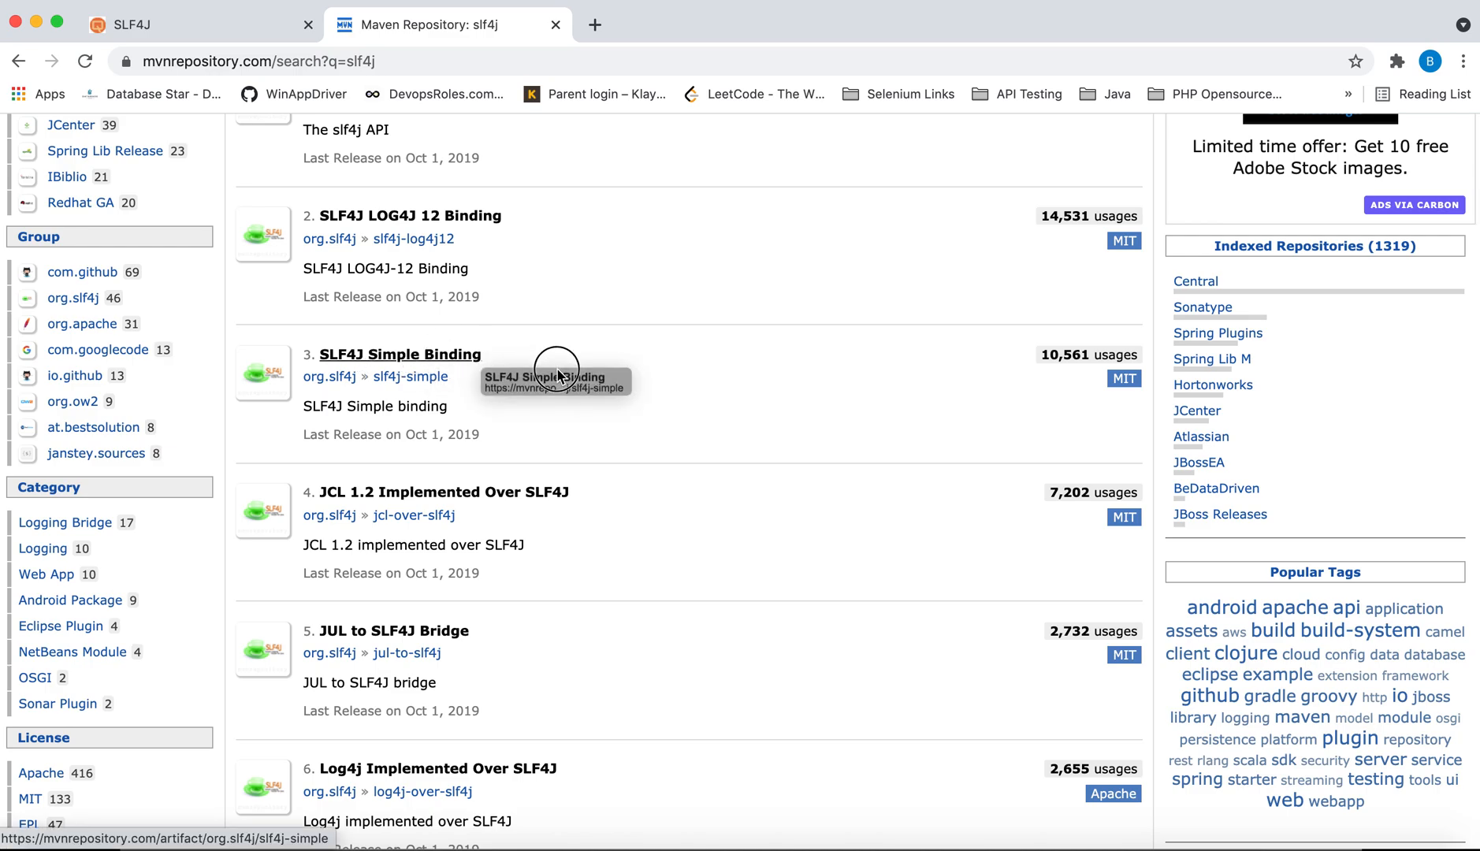
scroll(up, 3)
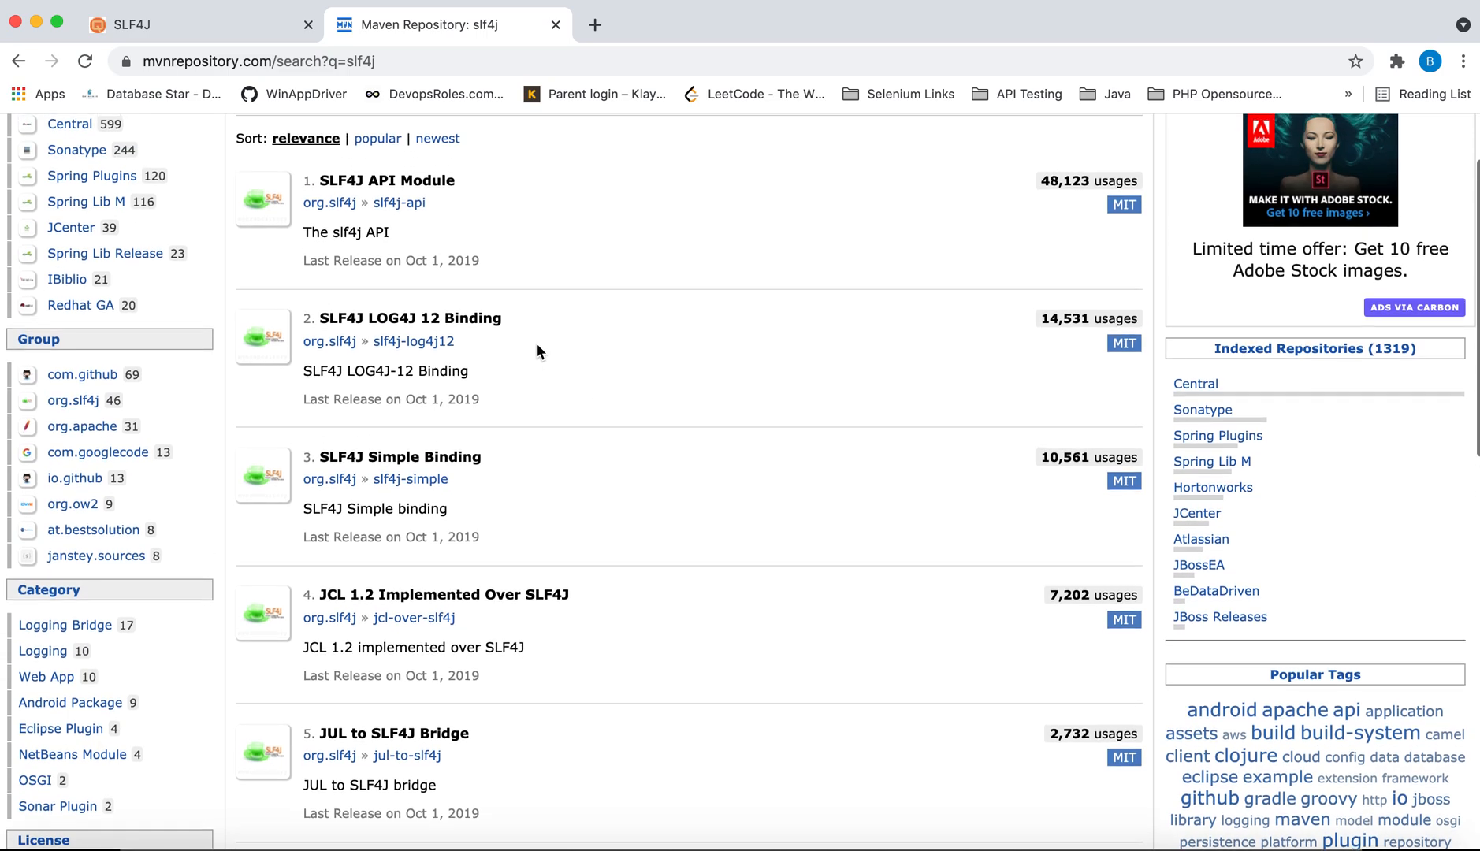
mouse_move(474, 417)
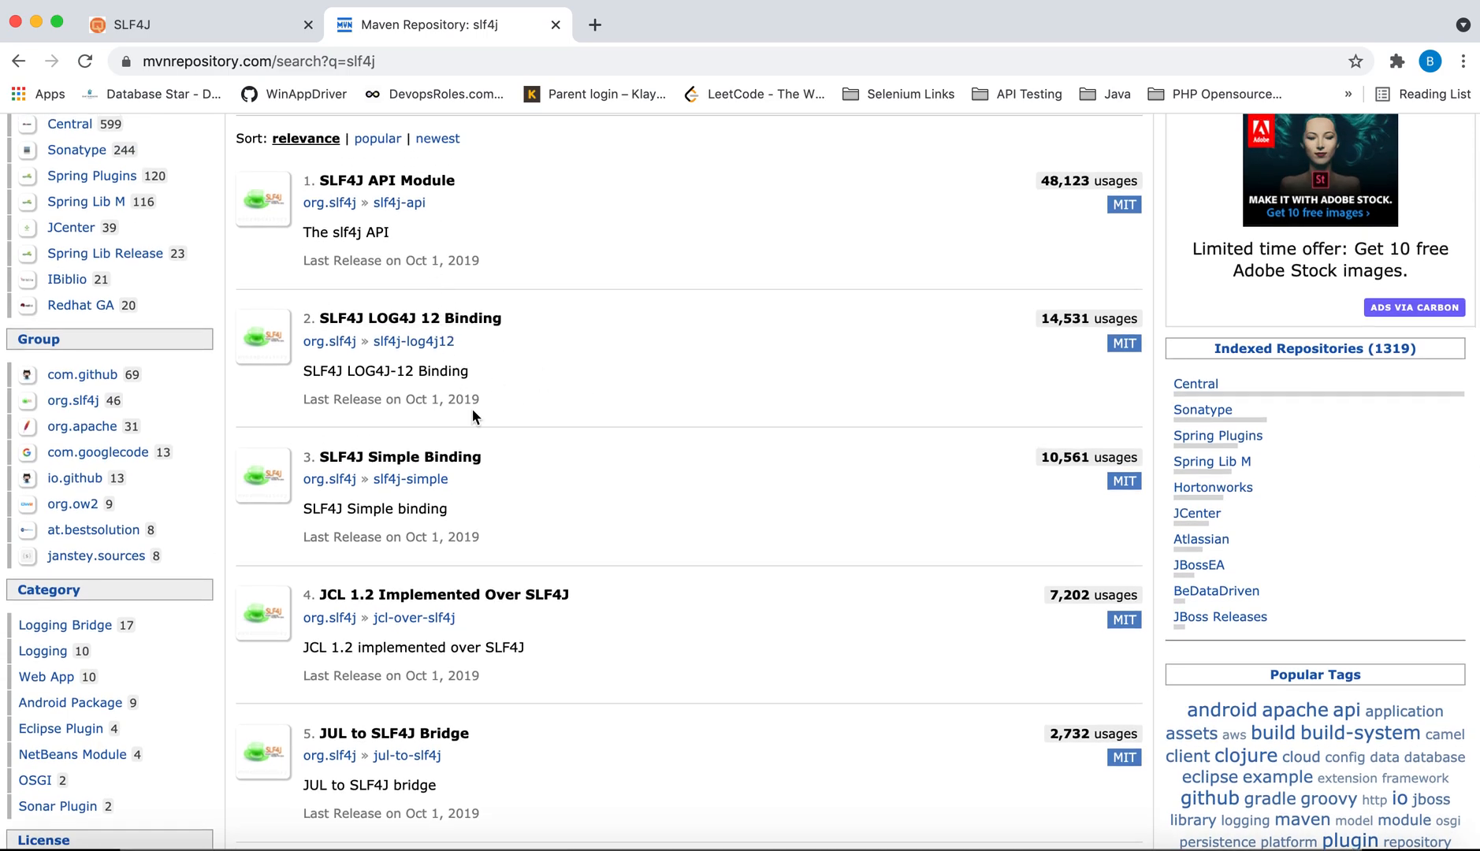
mouse_move(492, 478)
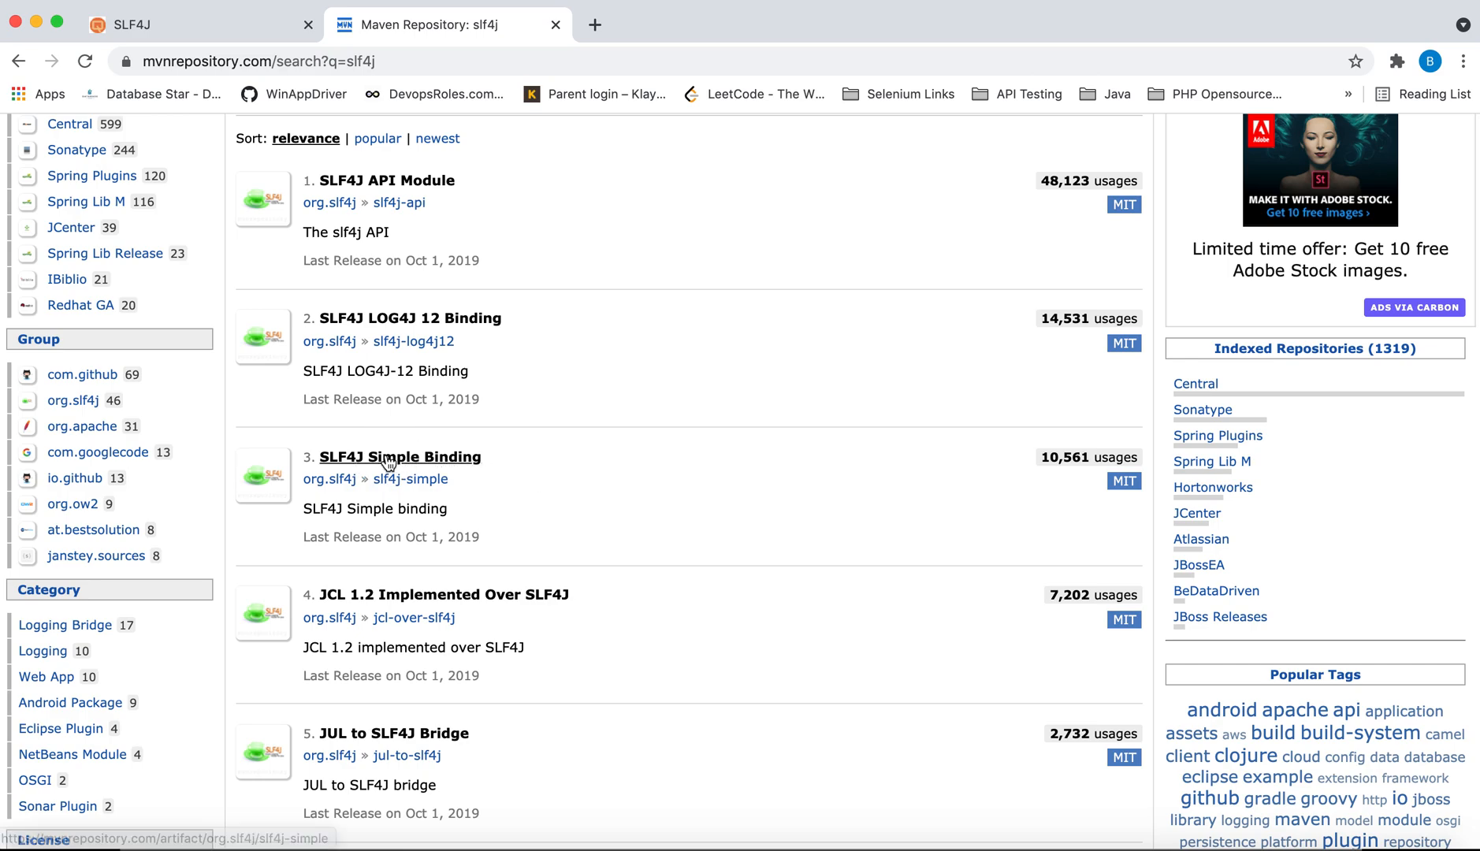
click(400, 457)
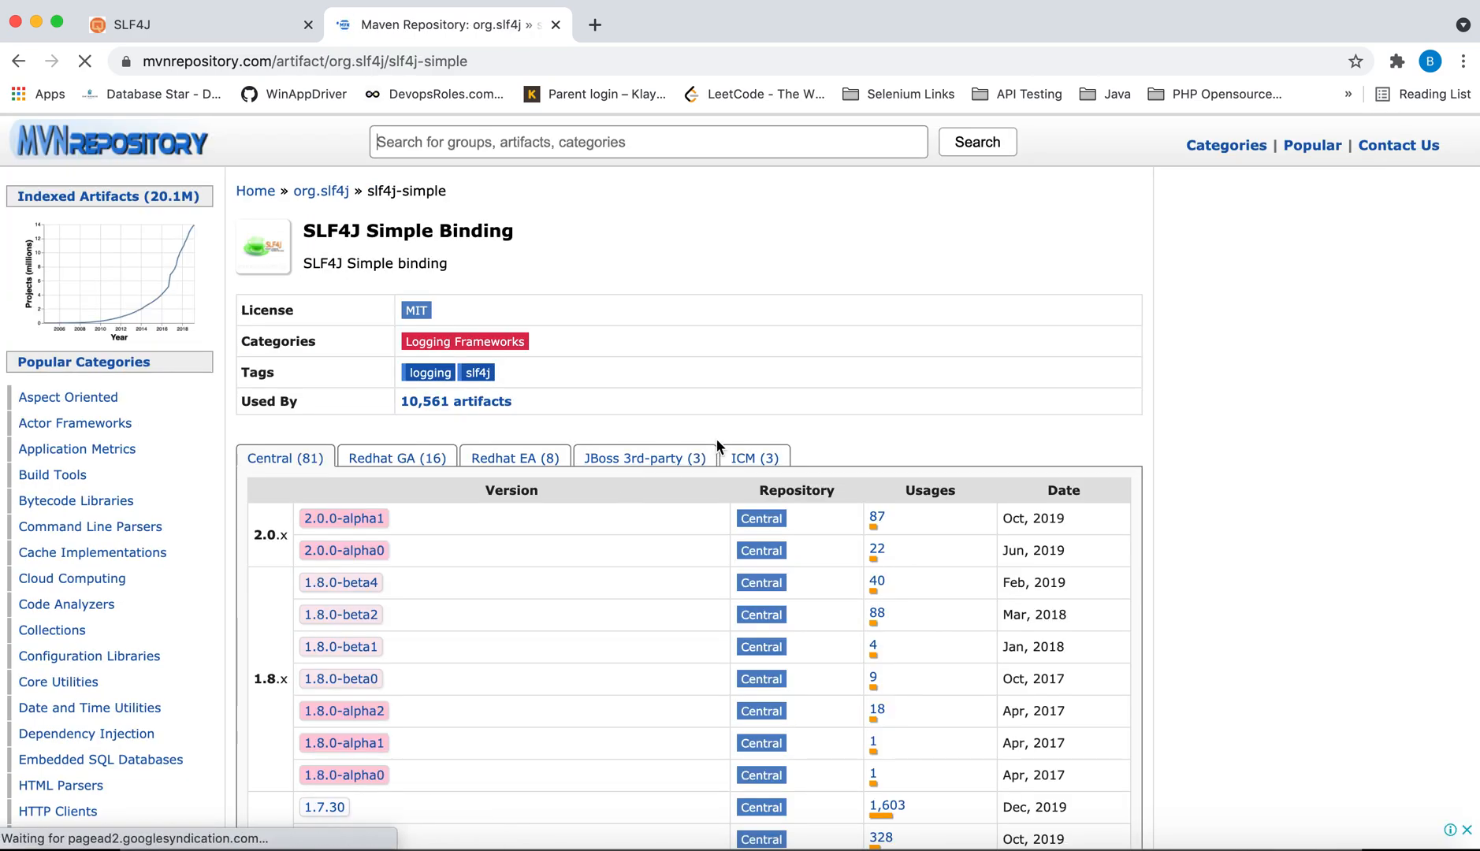
Step: Open slf4j-simple version 1.7.30, copy its Maven dependency snippet, and return to Eclipse
scroll(down, 3)
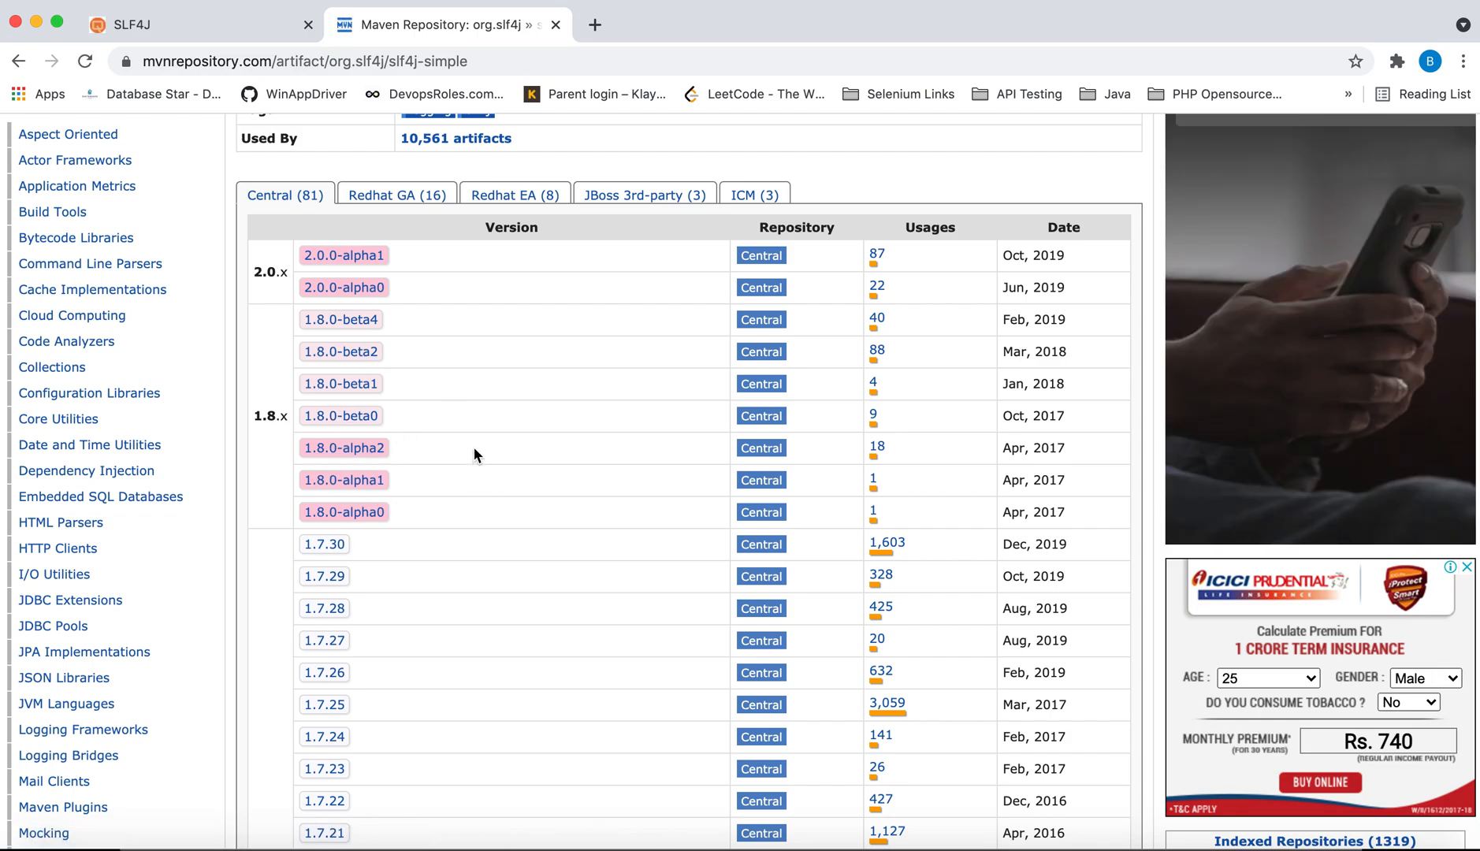
scroll(down, 3)
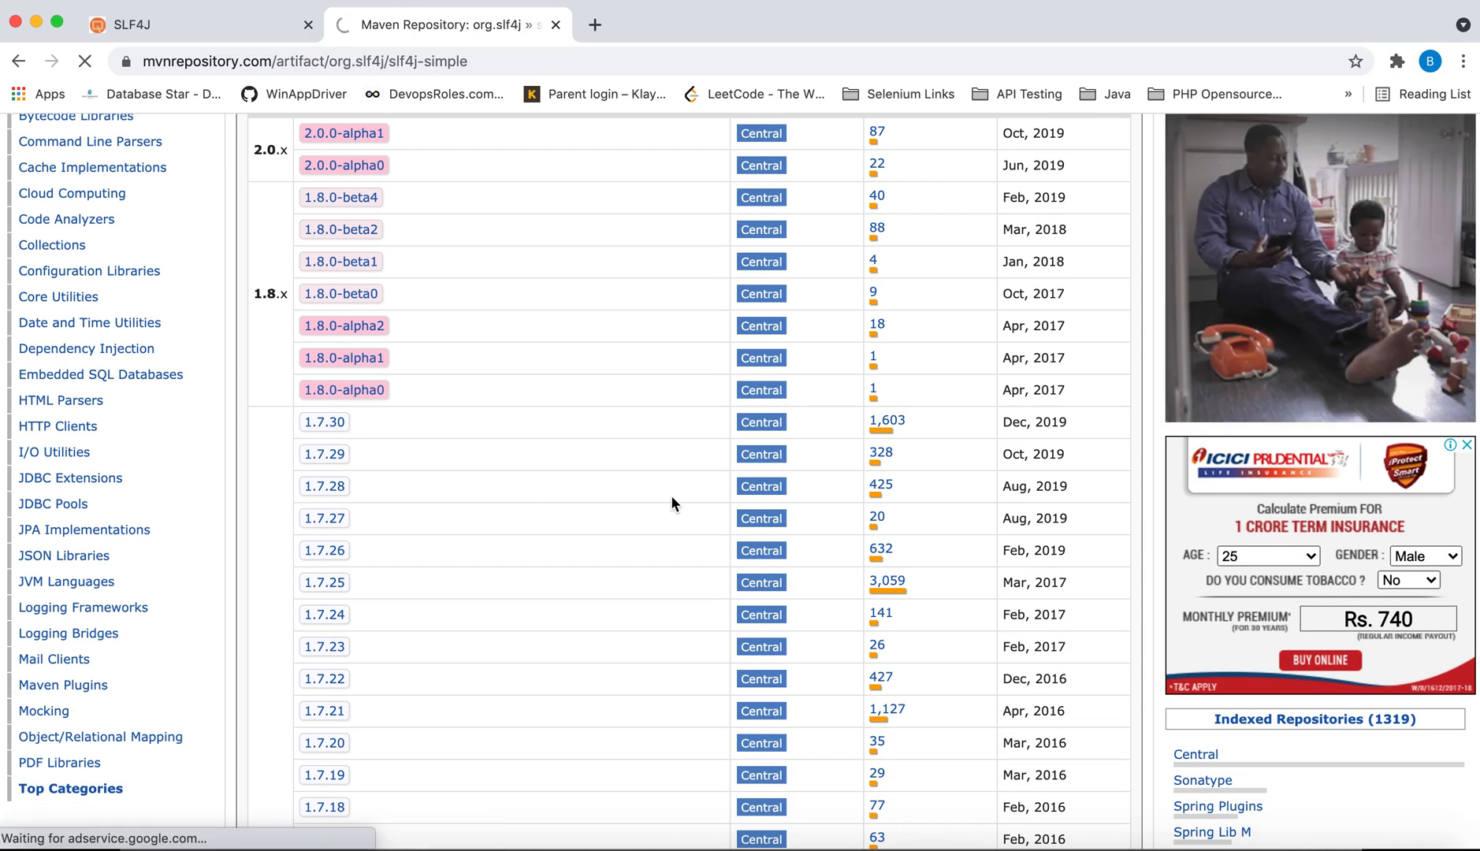
click(323, 421)
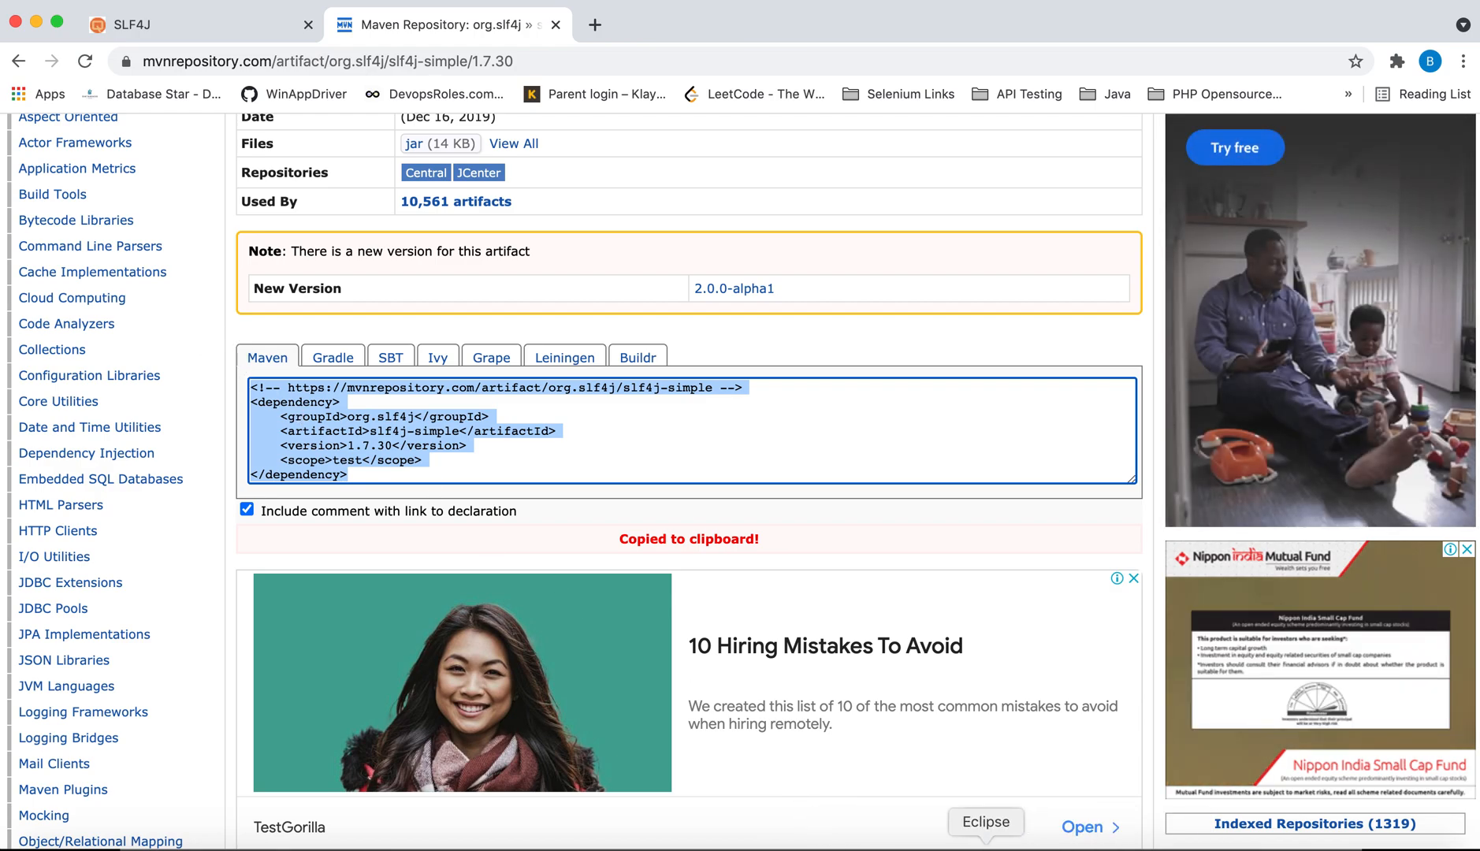
click(985, 822)
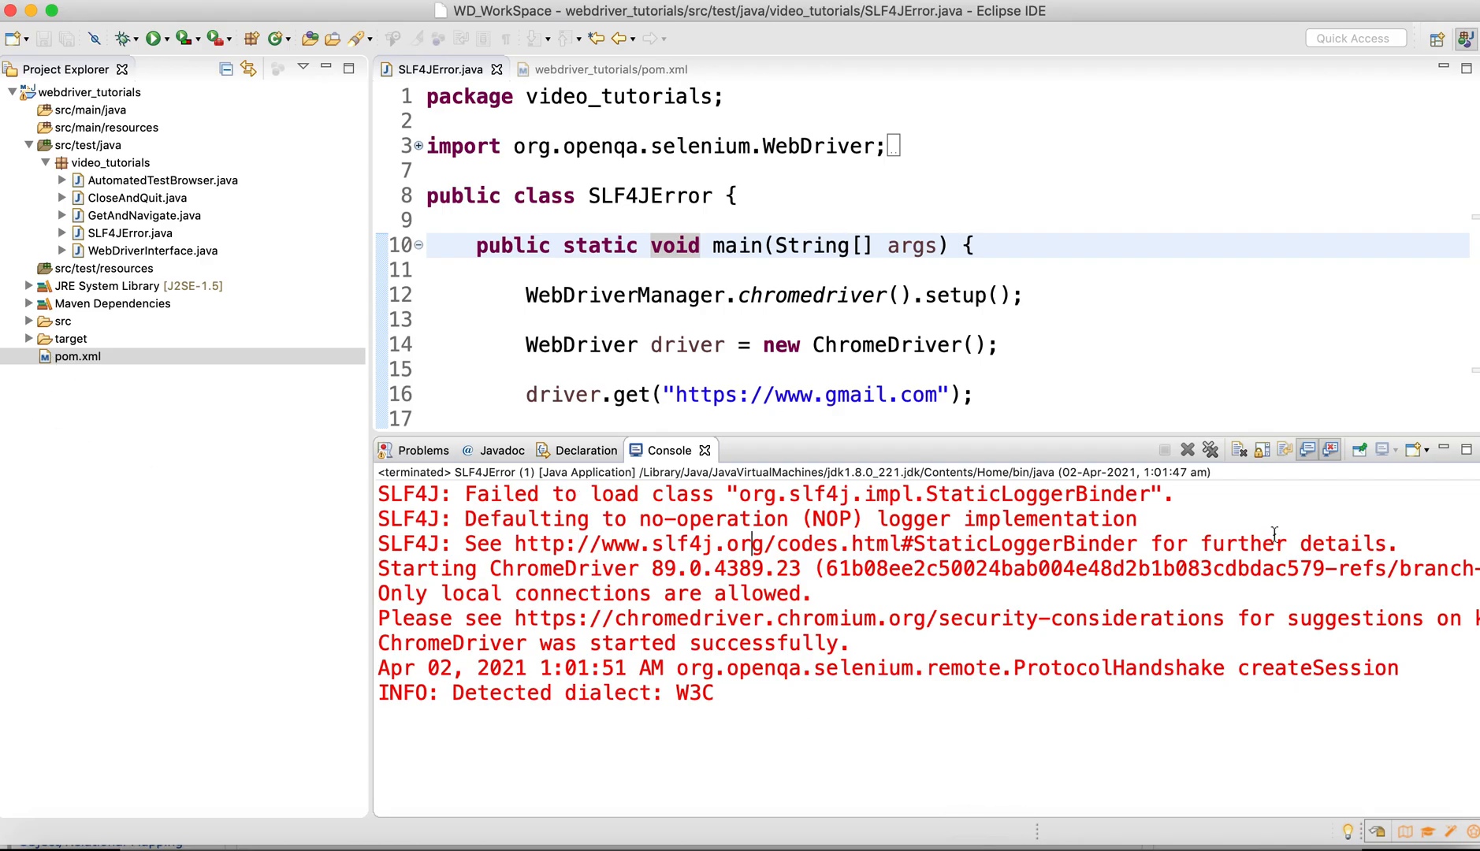
Step: Remove all terminated launches from the Console, then place the cursor in pom.xml's dependencies list
click(1237, 449)
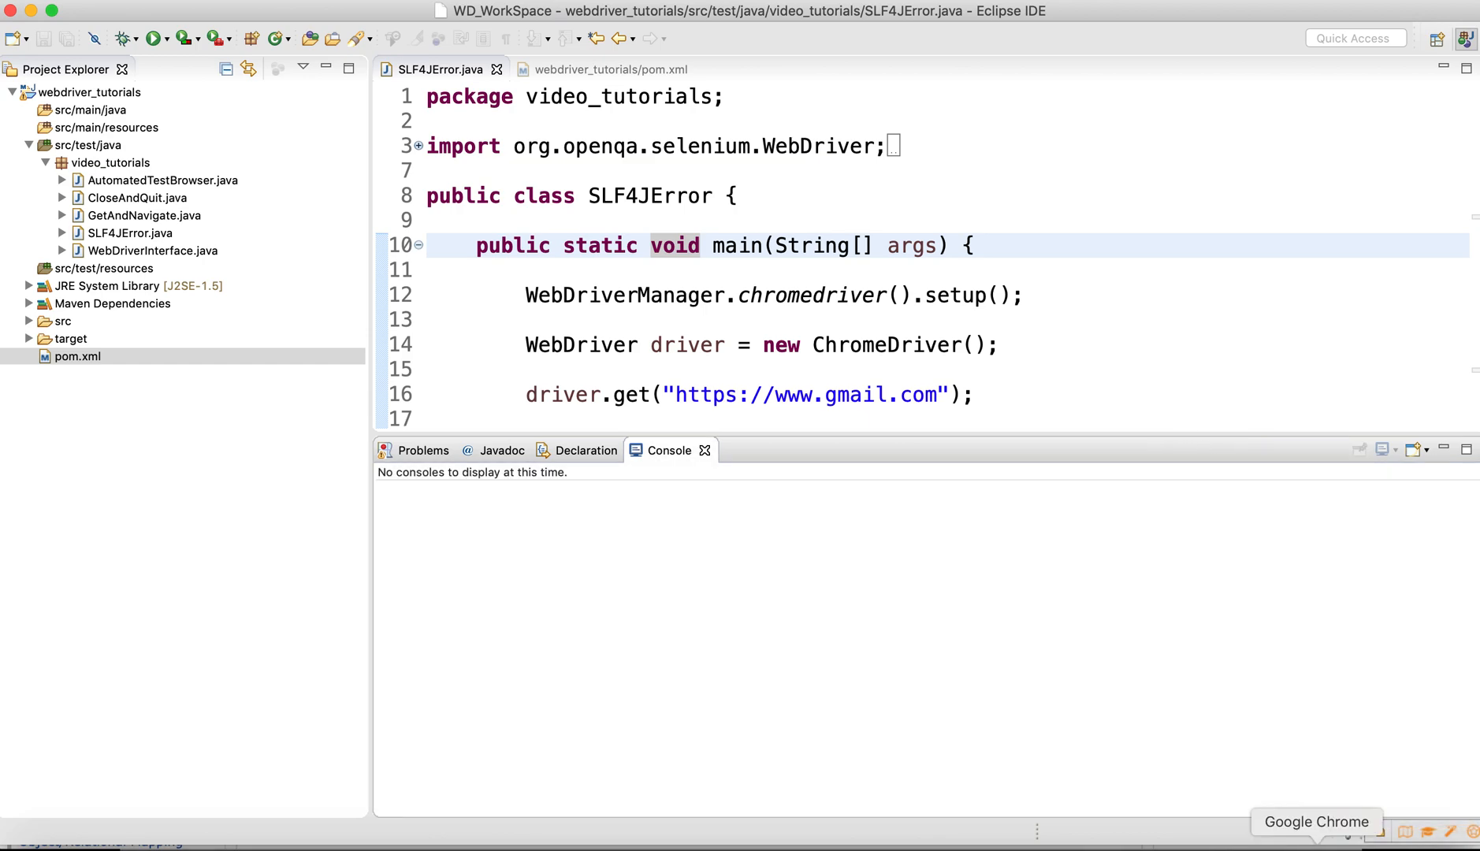
click(607, 69)
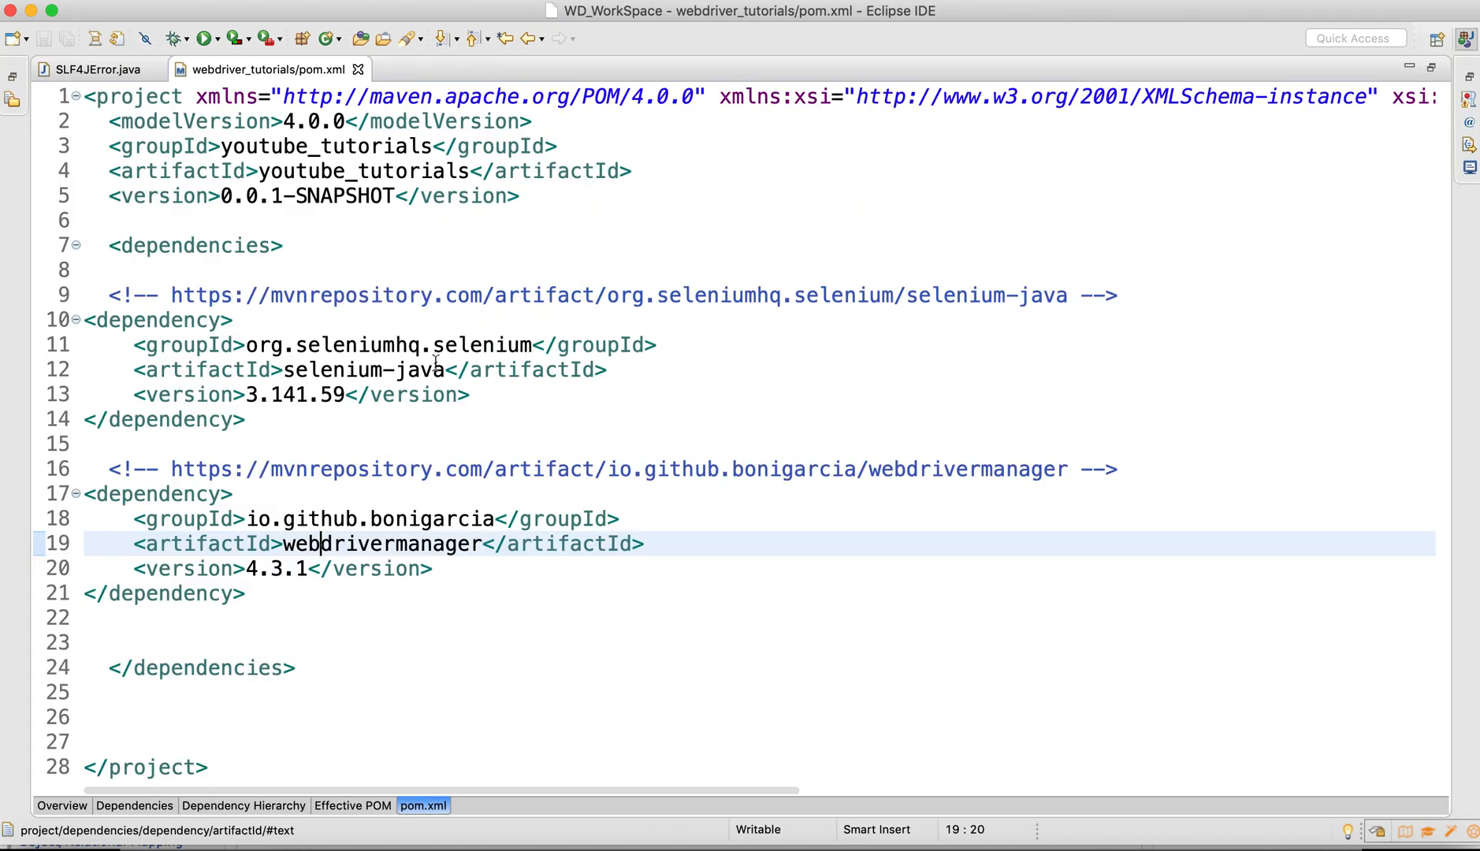
click(468, 394)
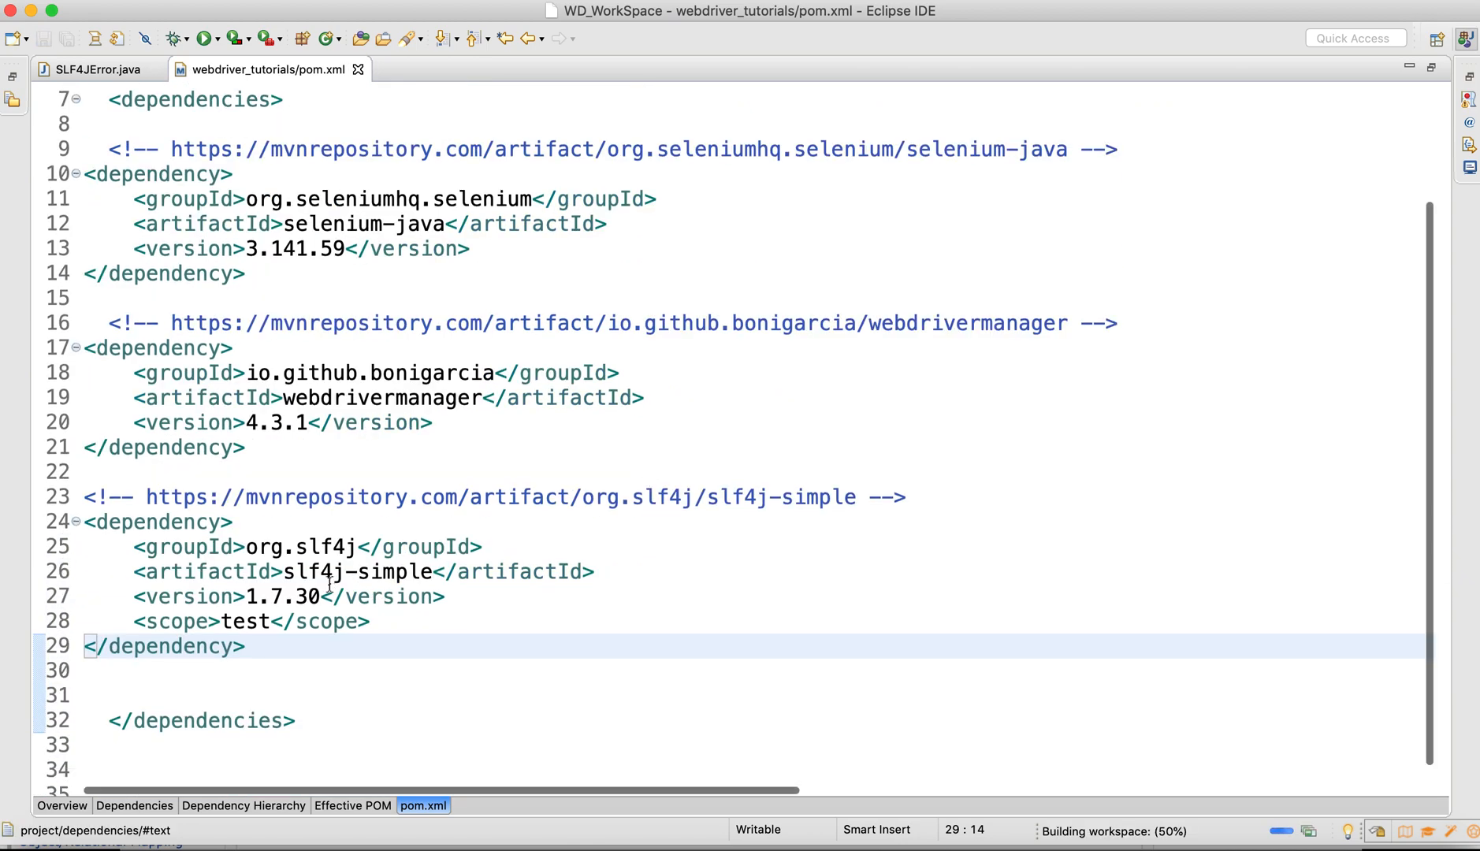
mouse_move(935, 717)
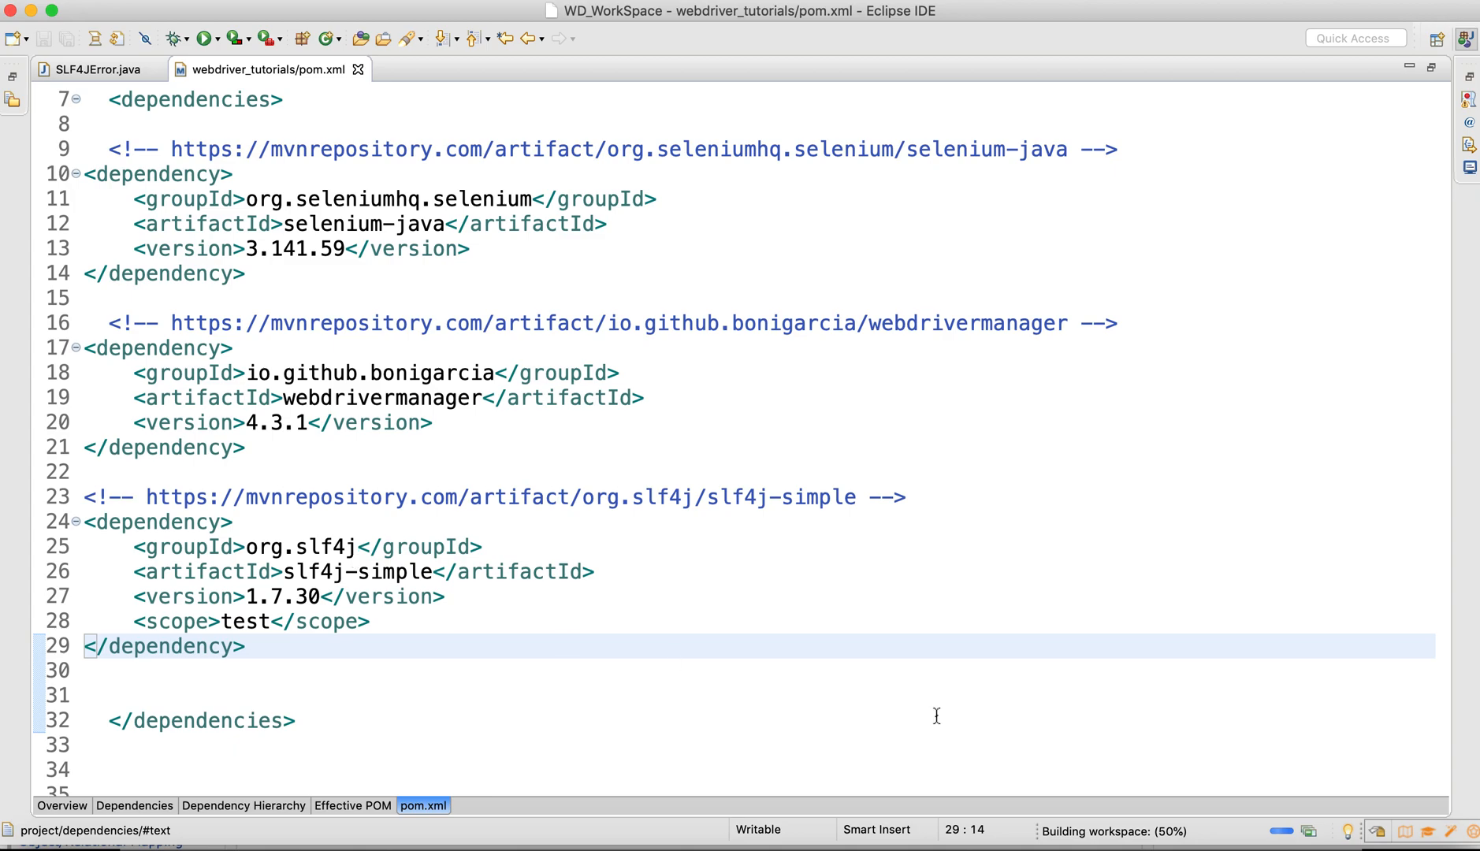
mouse_move(1150, 845)
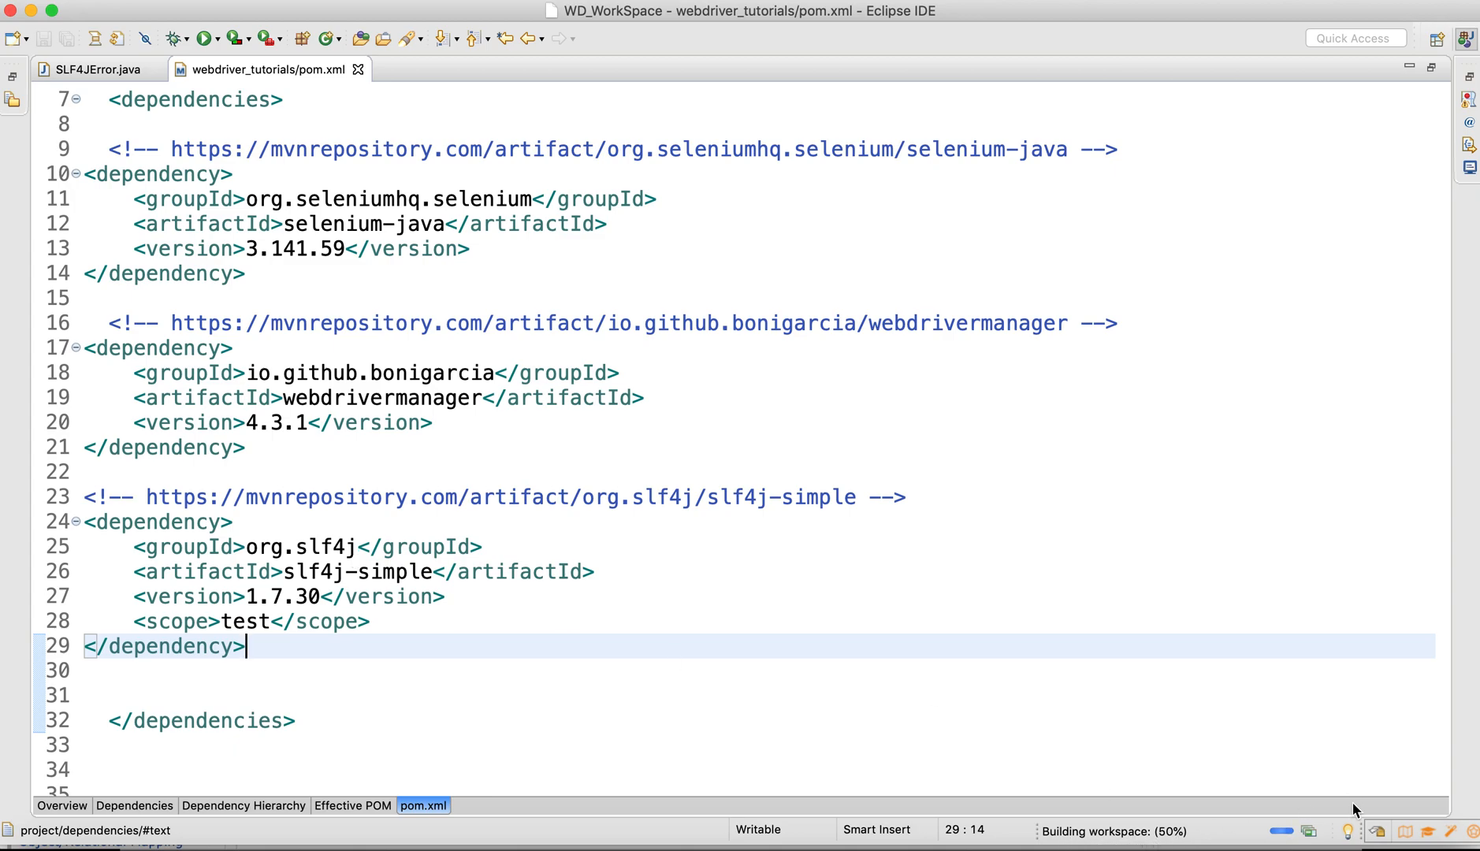
mouse_move(865, 637)
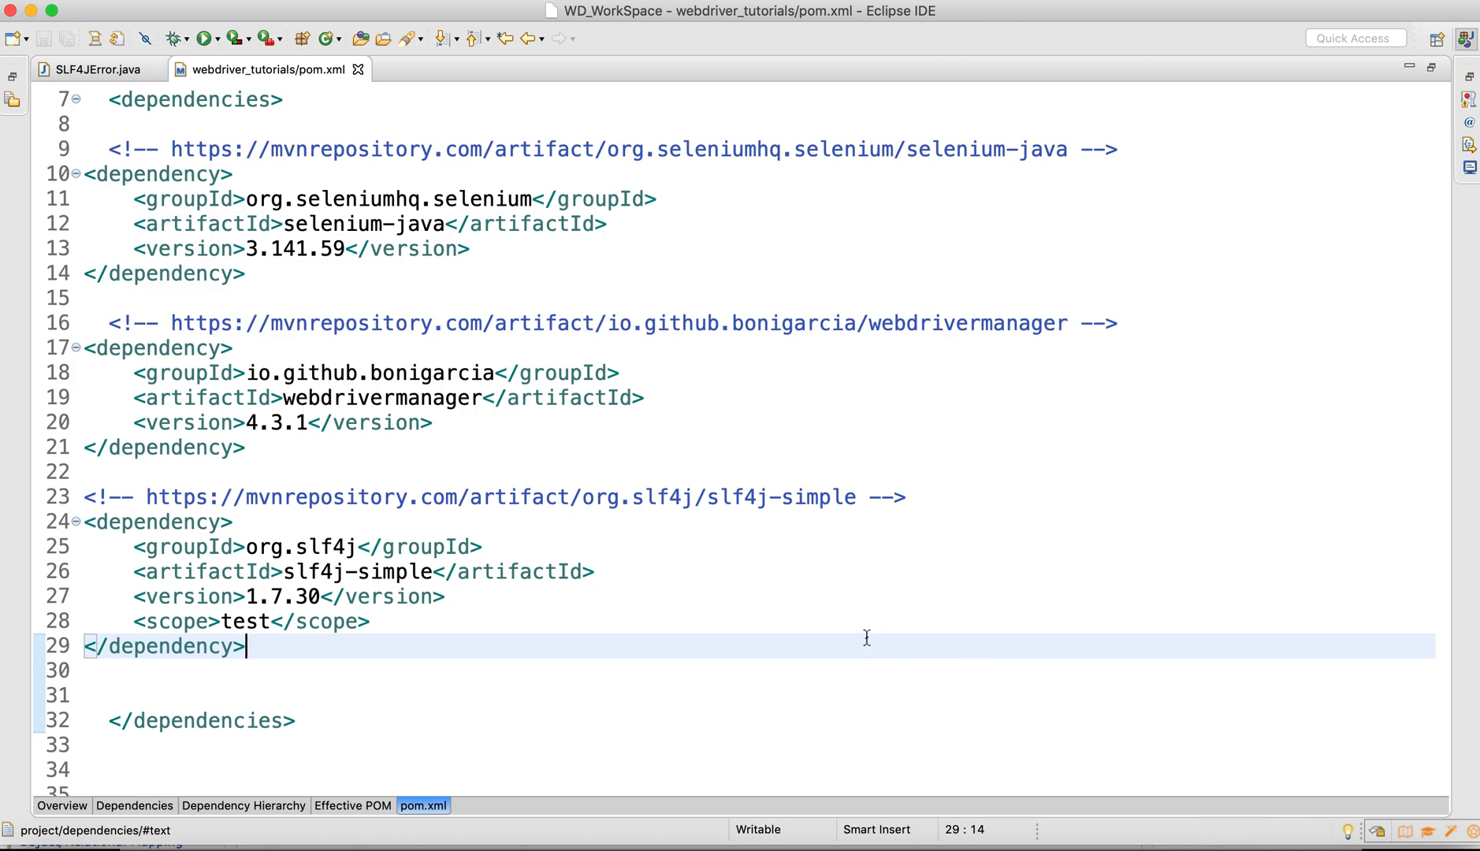
mouse_move(1250, 838)
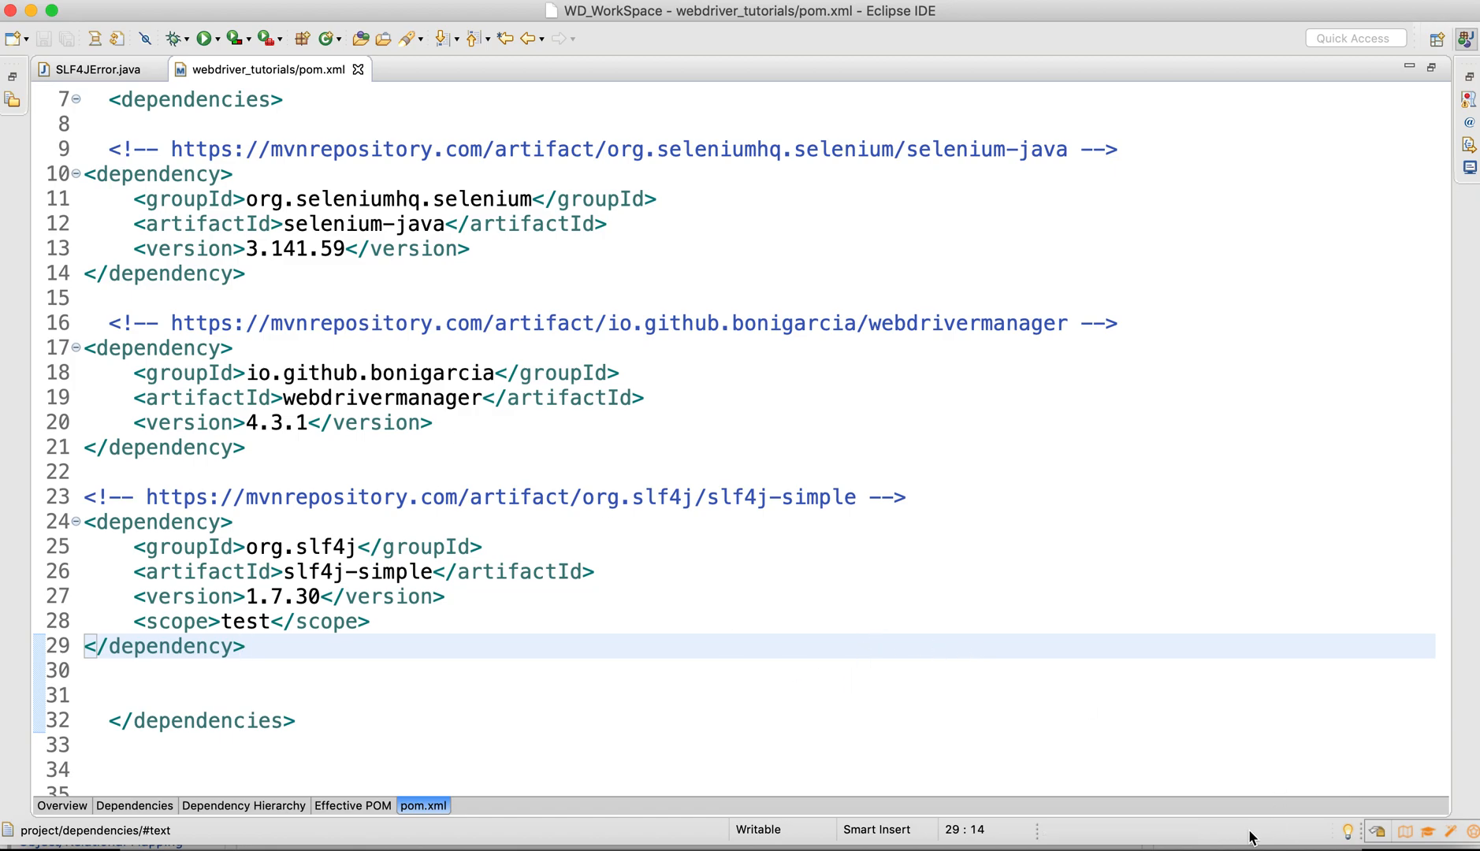
mouse_move(321, 144)
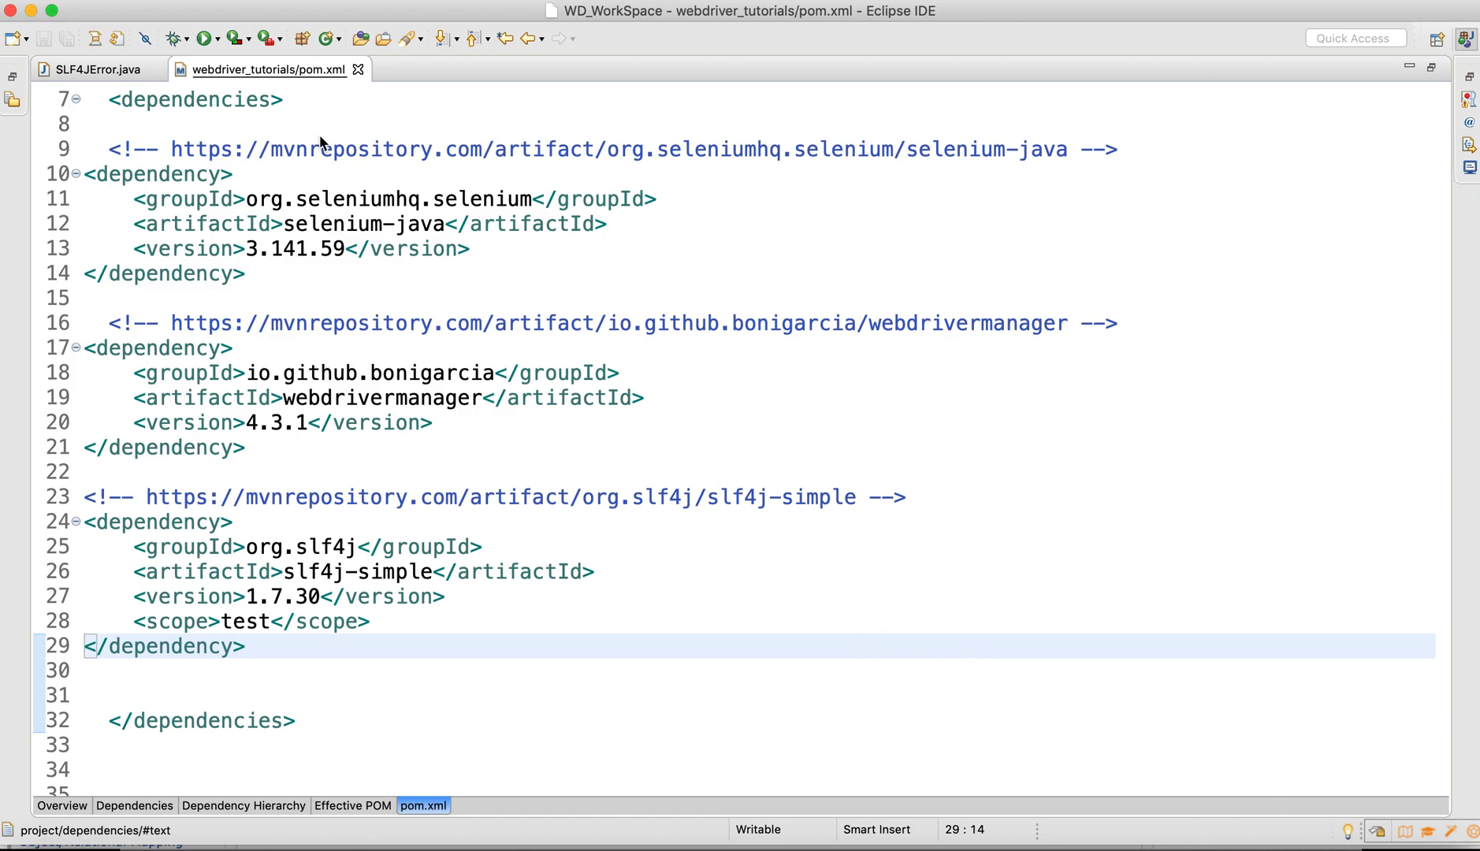
Step: Return to the SLF4JError.java editor after saving the pasted dependency
click(95, 69)
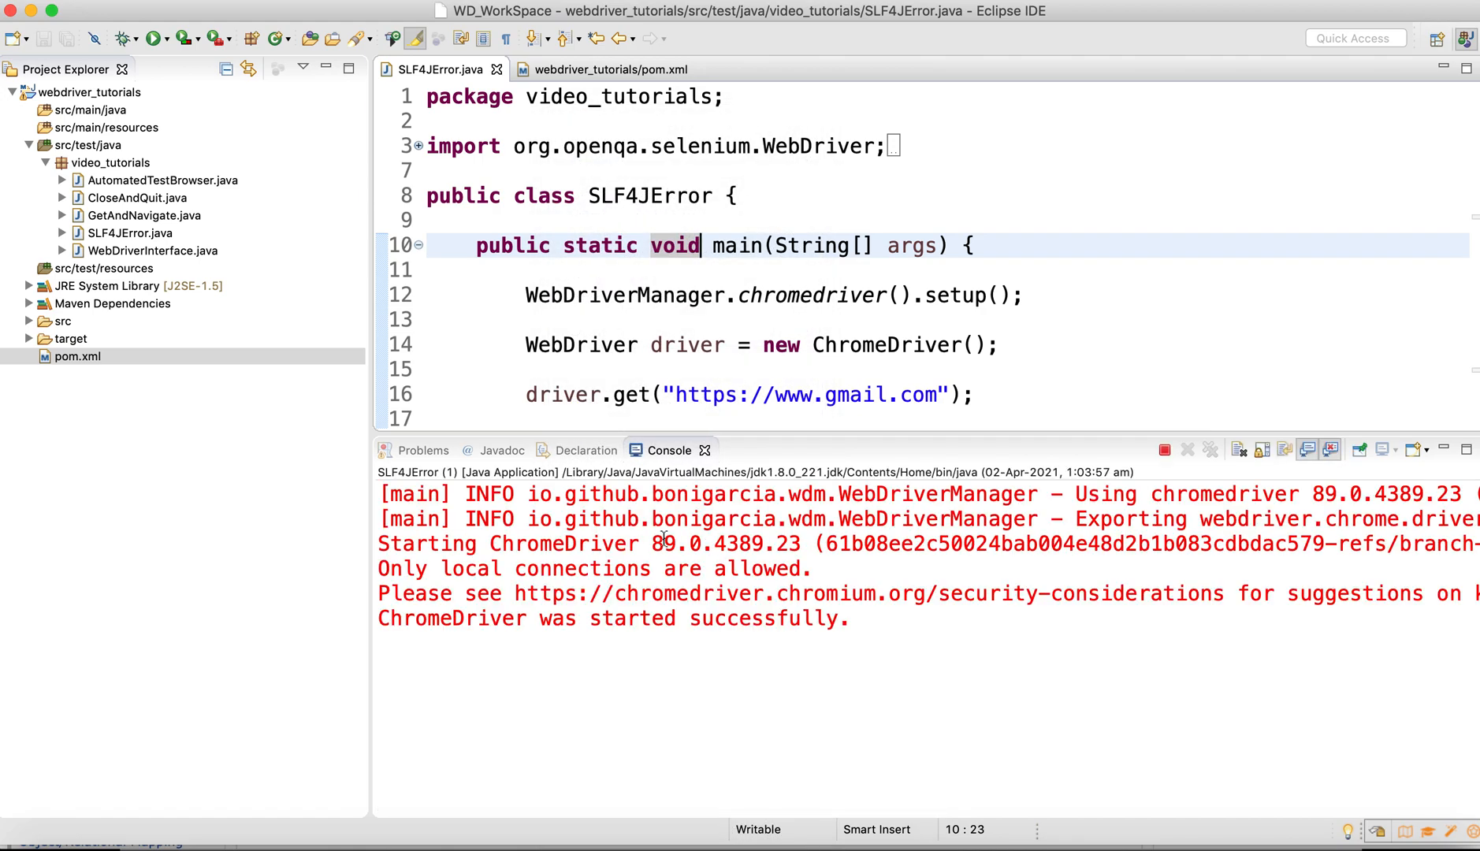
Step: Rerun SLF4JError and check the Console for WebDriverManager INFO logs instead of SLF4J errors
click(151, 38)
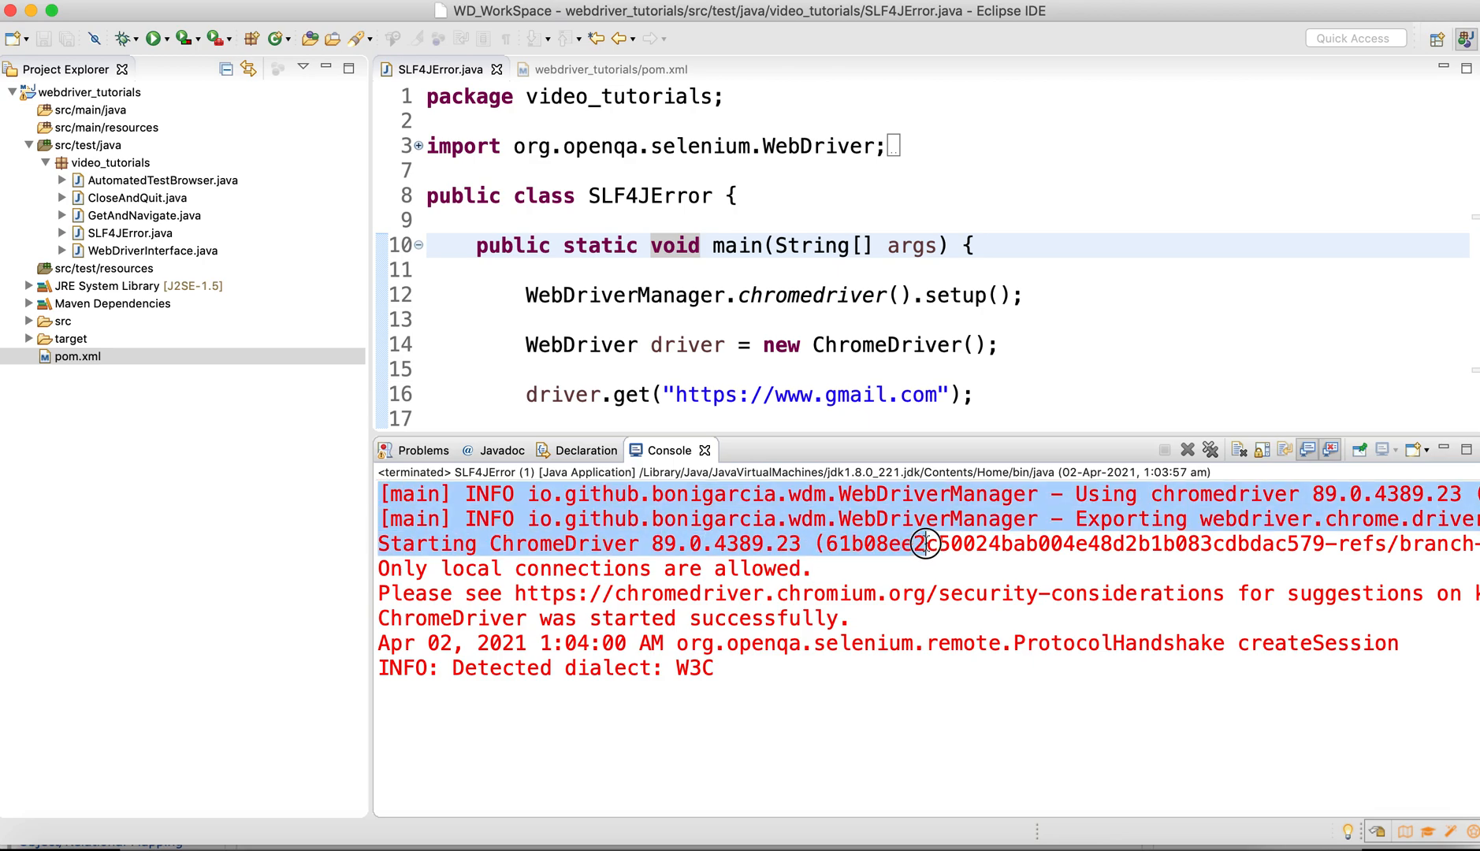
click(781, 319)
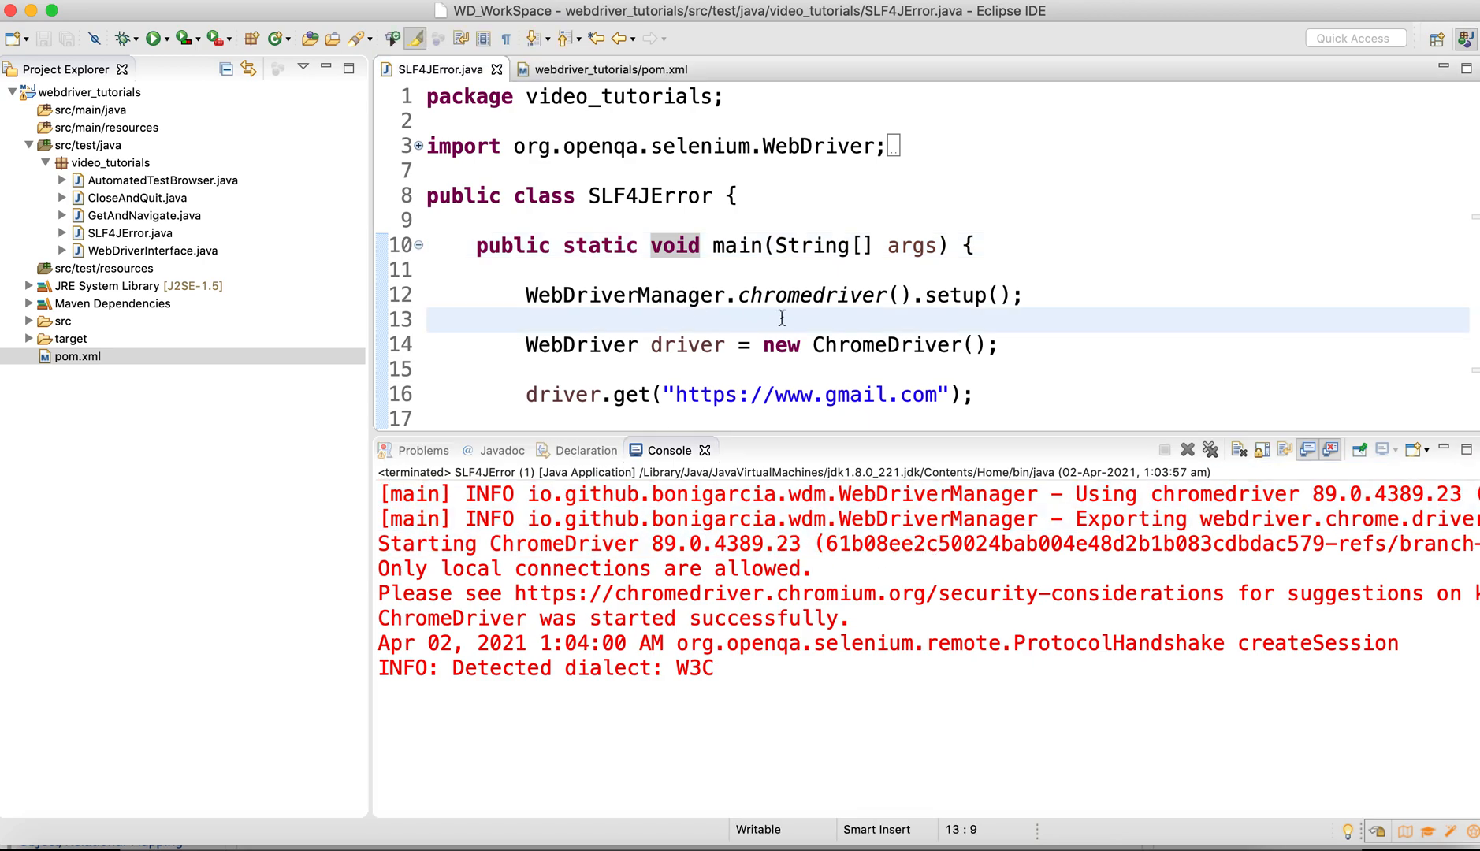
scroll(down, 3)
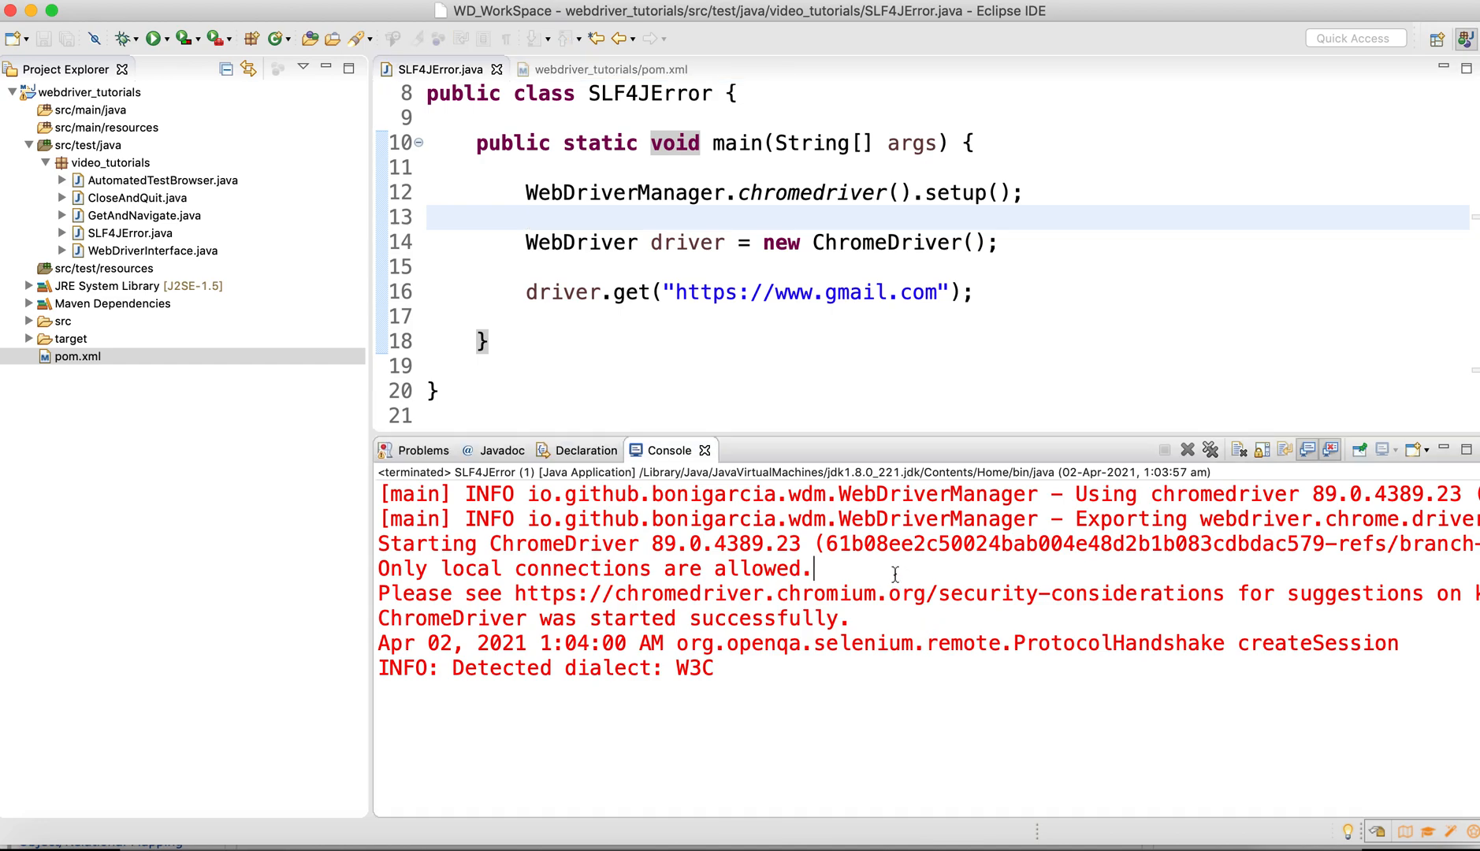
mouse_move(959, 204)
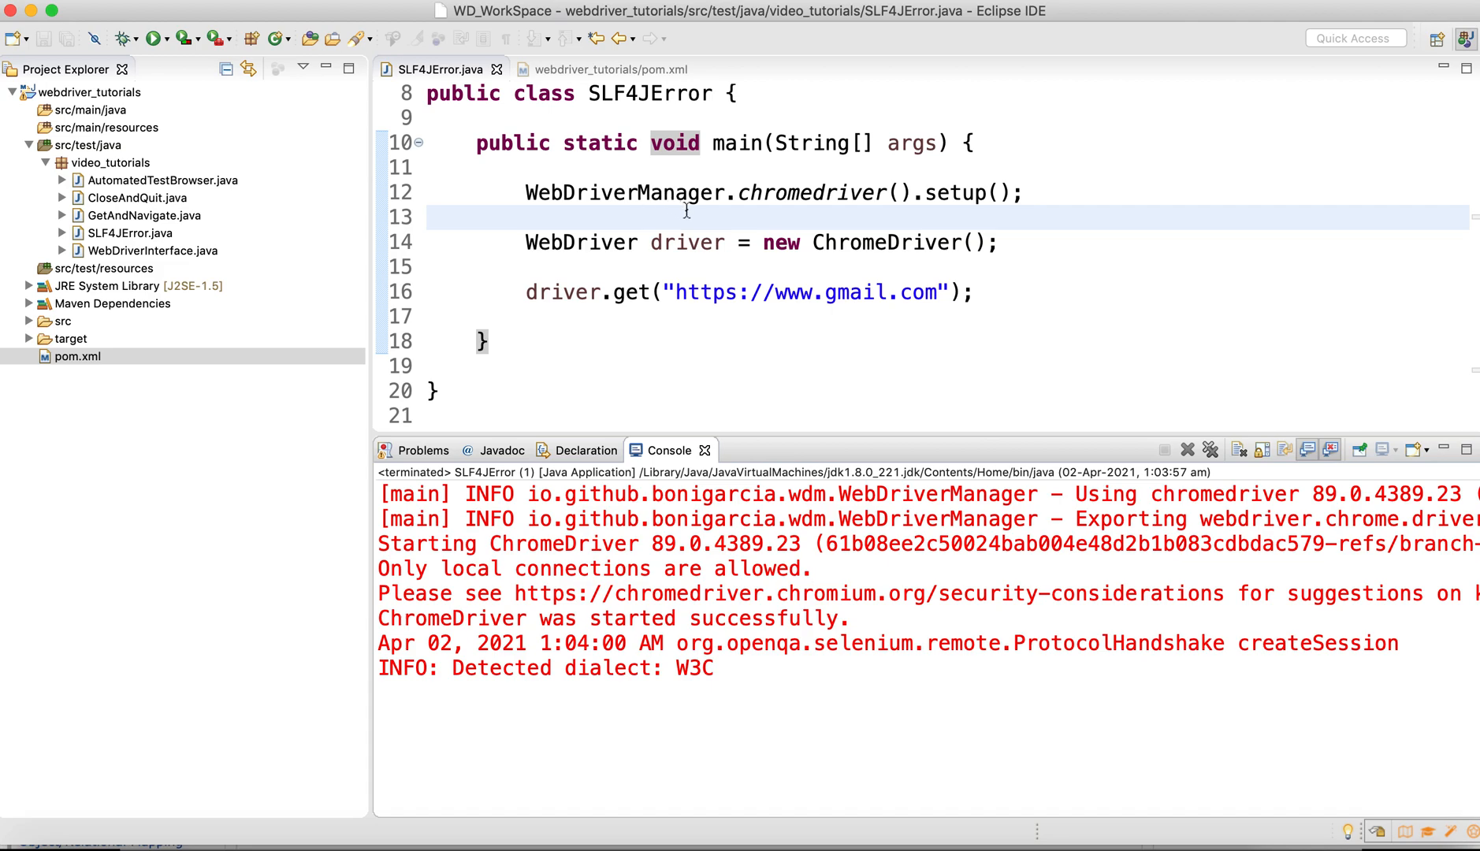
mouse_move(706, 508)
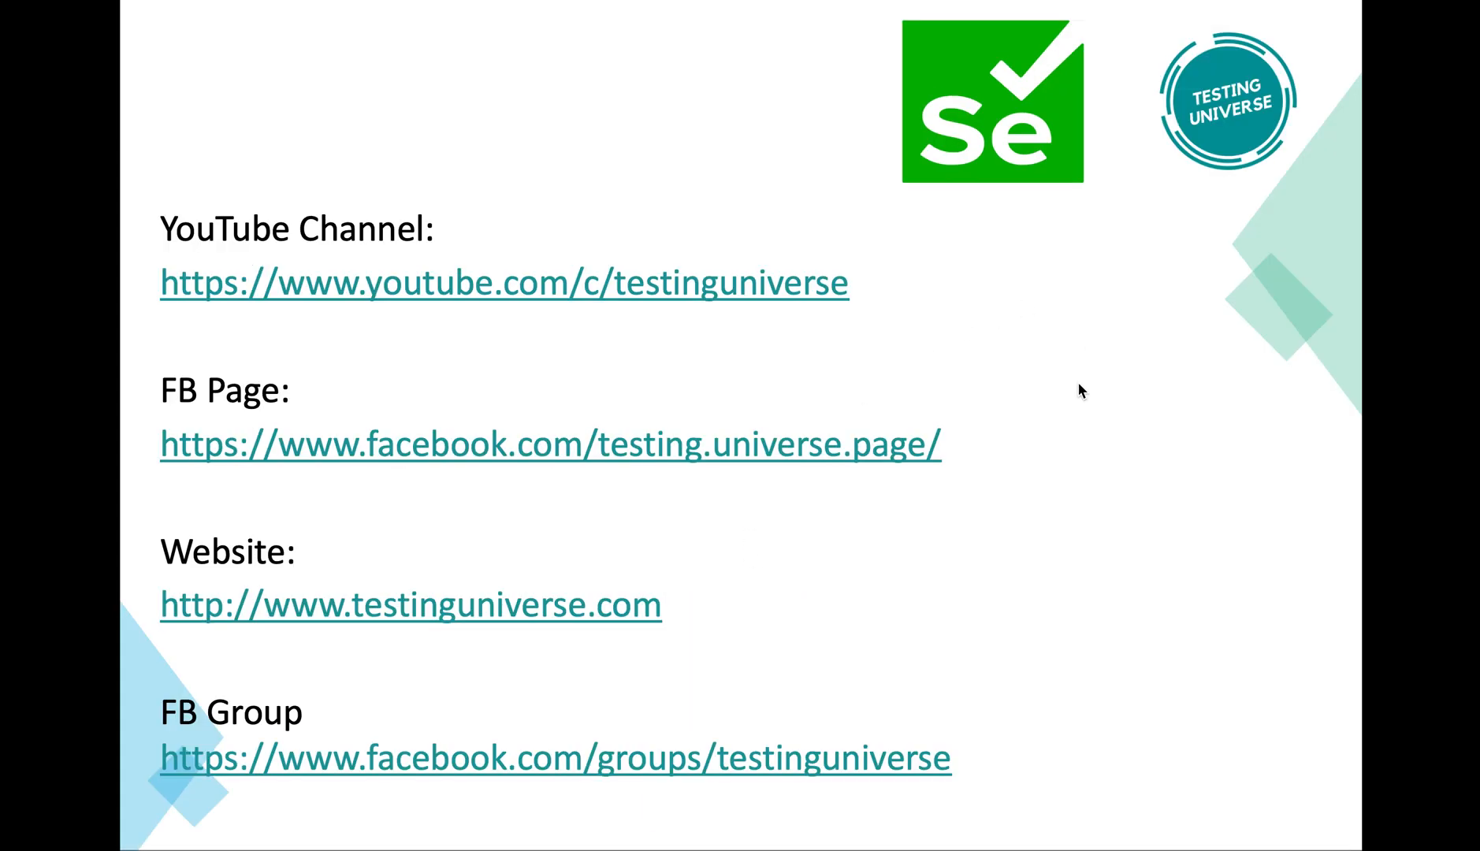
mouse_move(735, 392)
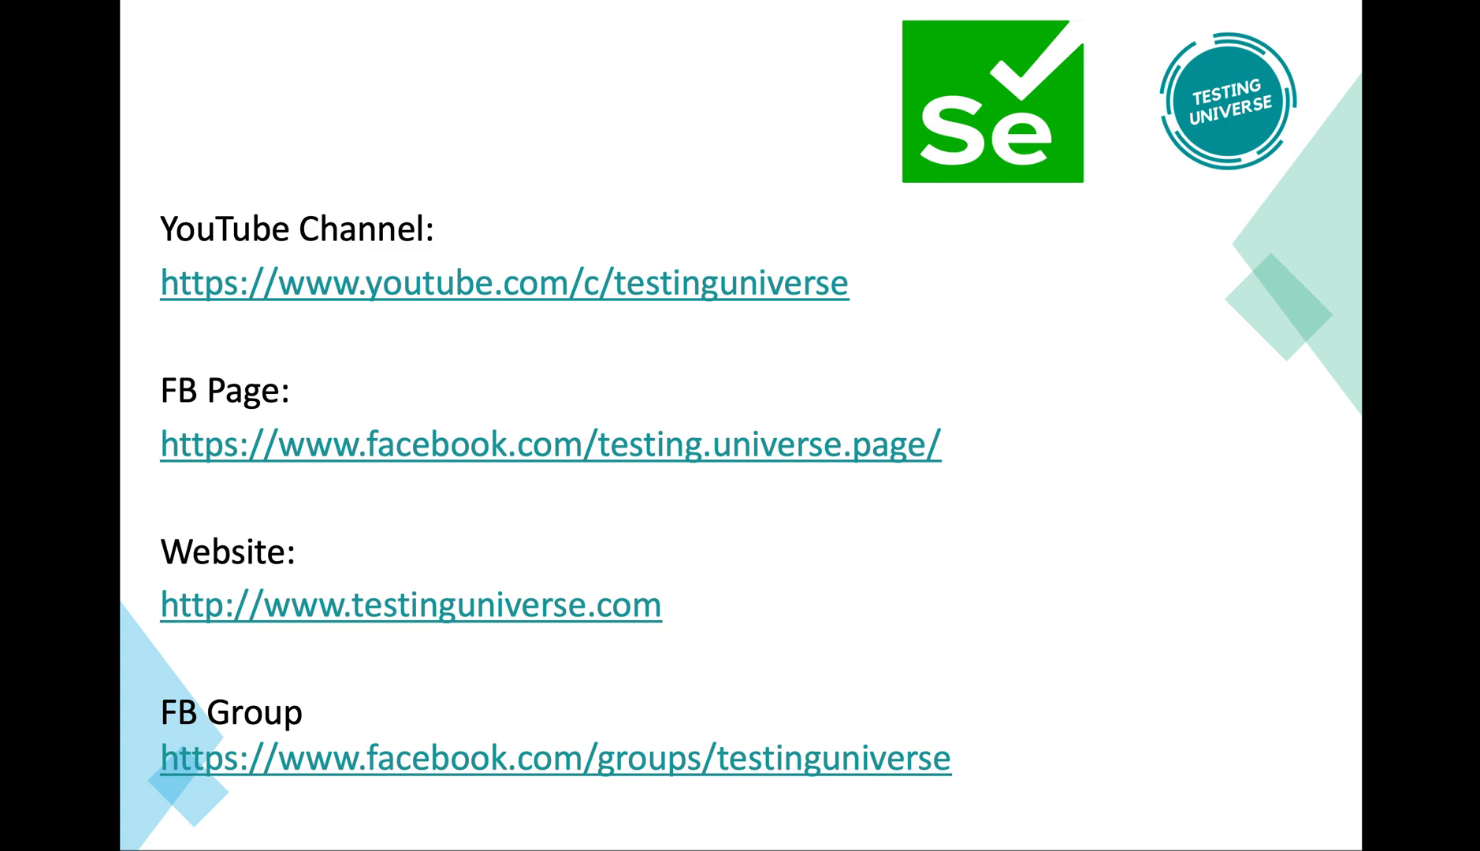
mouse_move(1134, 329)
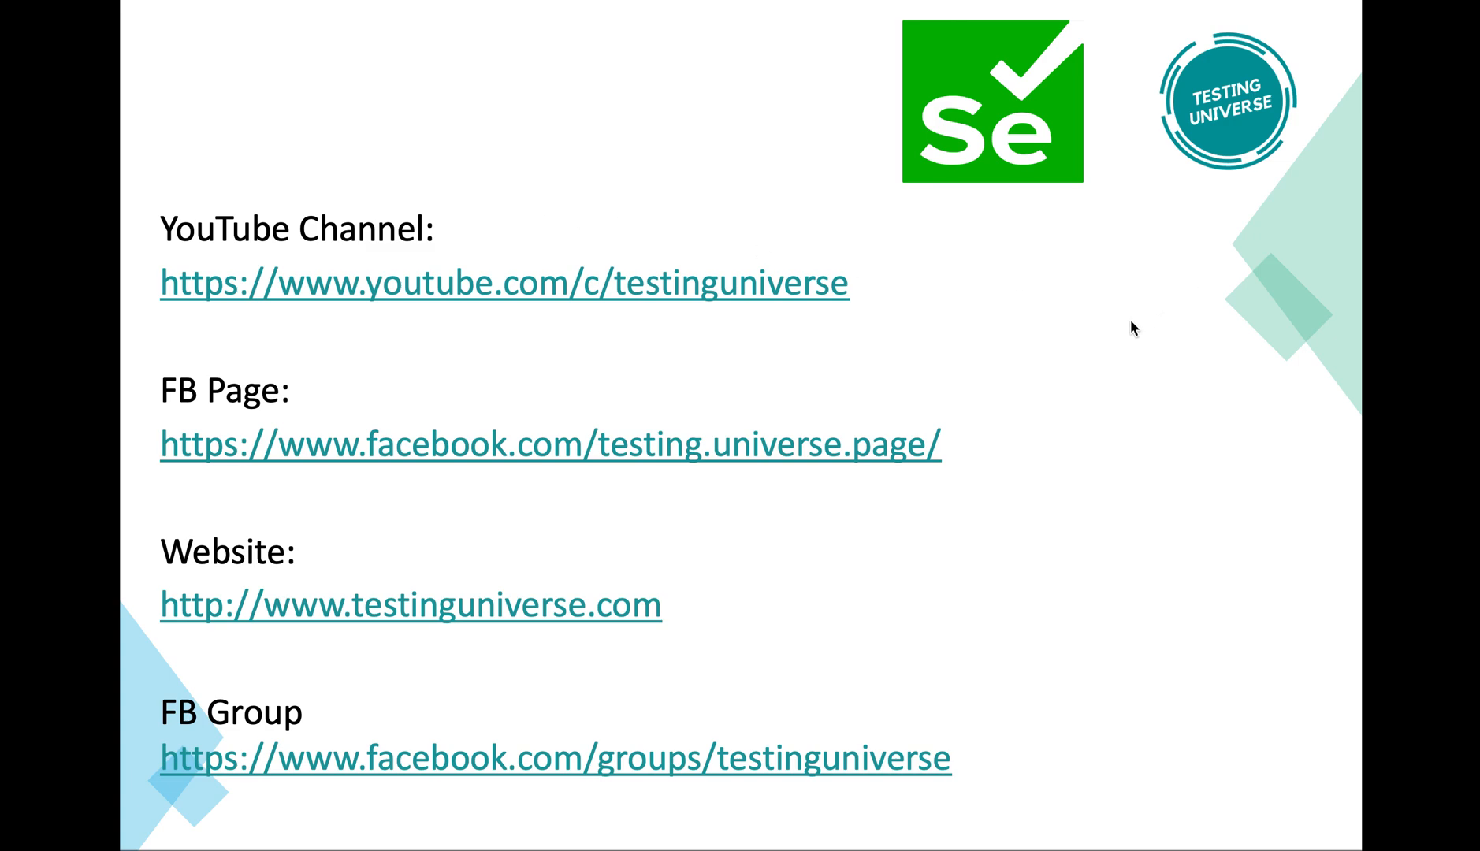